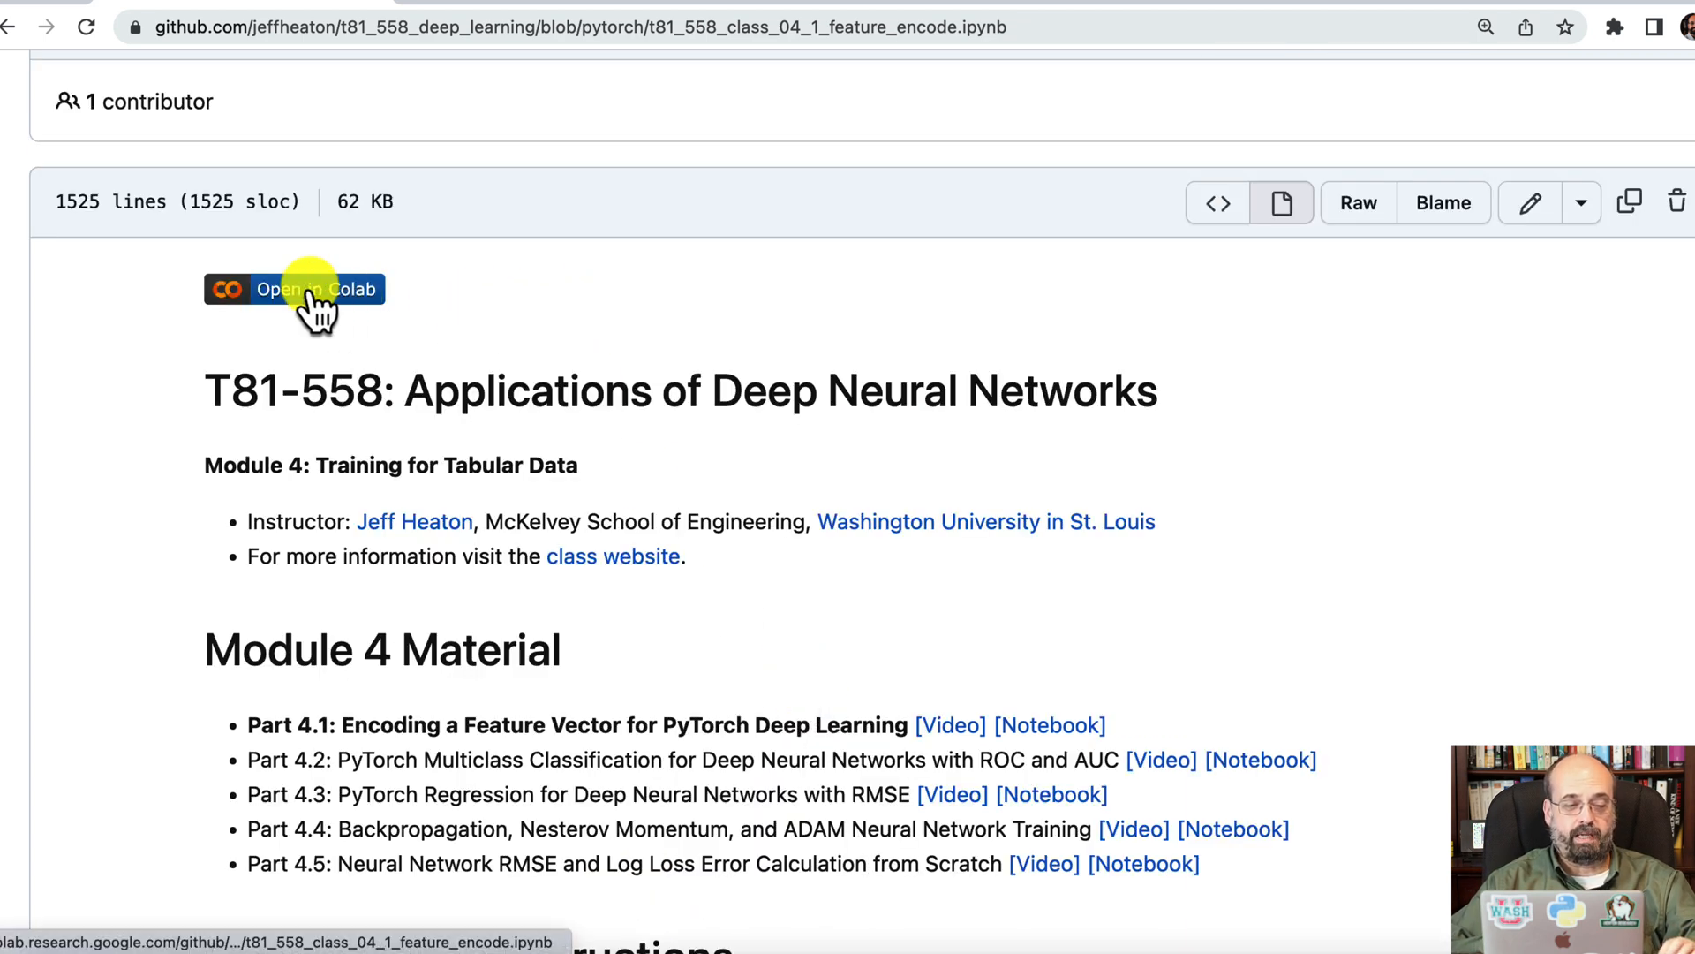
Step: Launch the feature-encoding notebook from GitHub into Google Colab via the badge
{"action": "left_click", "coordinate": [313, 290]}
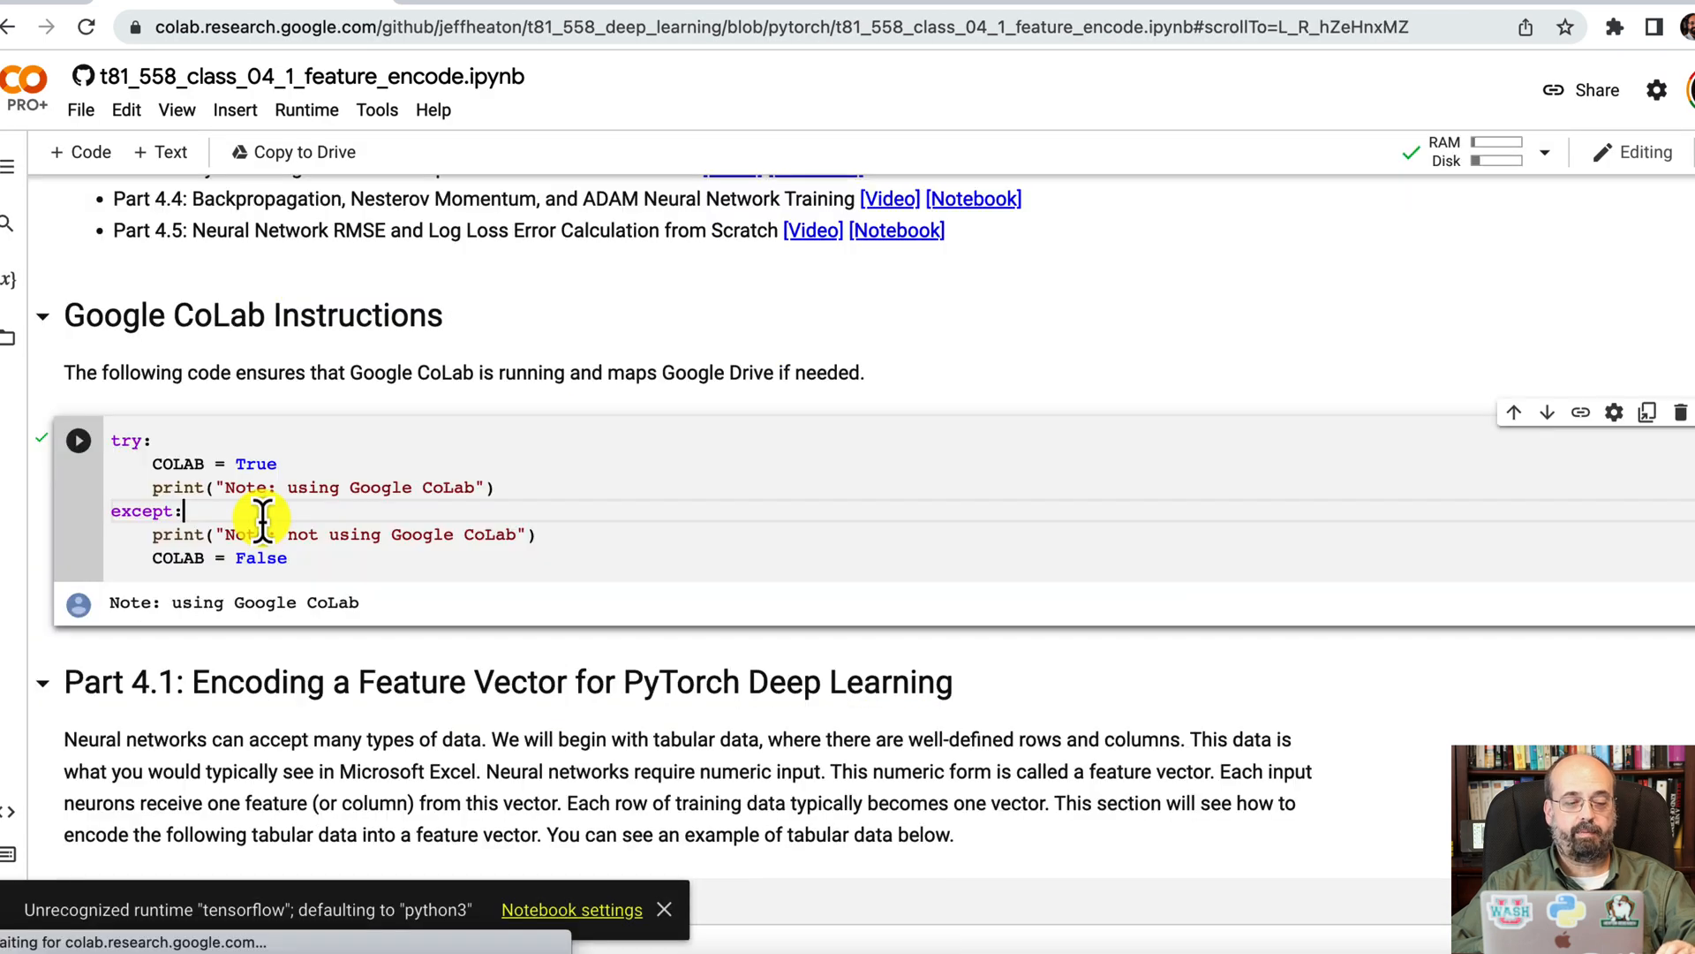
Step: Run the Colab-check cell despite the warning and load the 2000×14 dataset with read_csv
{"action": "left_click", "coordinate": [78, 440]}
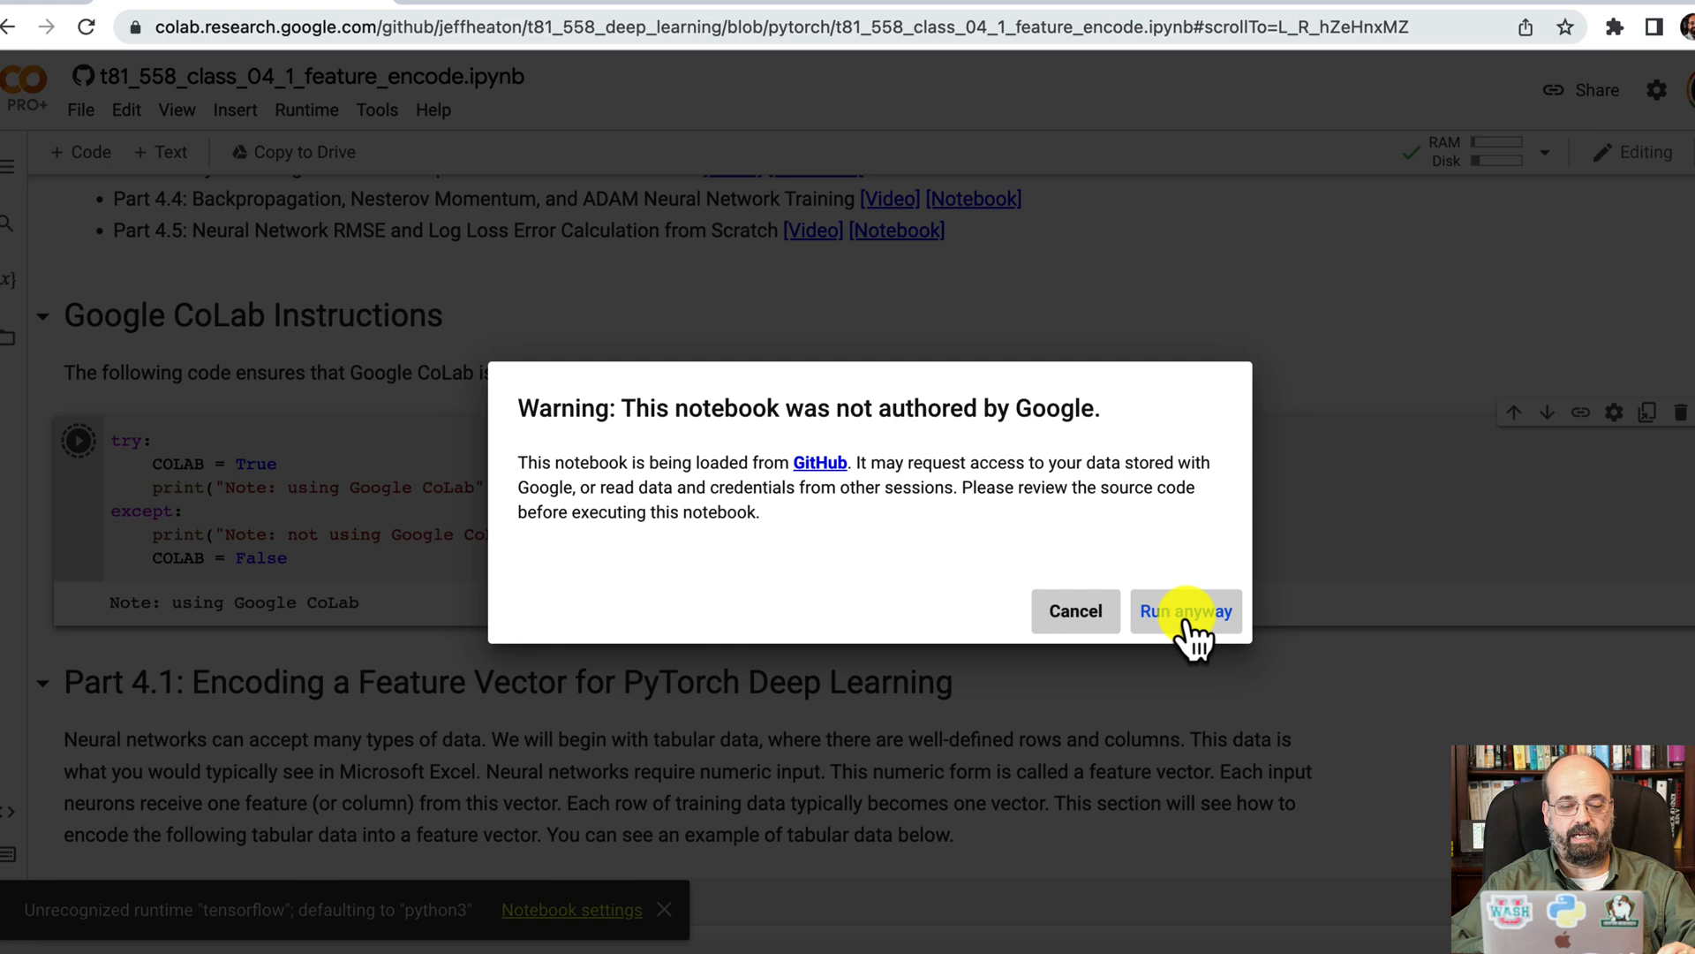
{"action": "left_click", "coordinate": [1186, 611]}
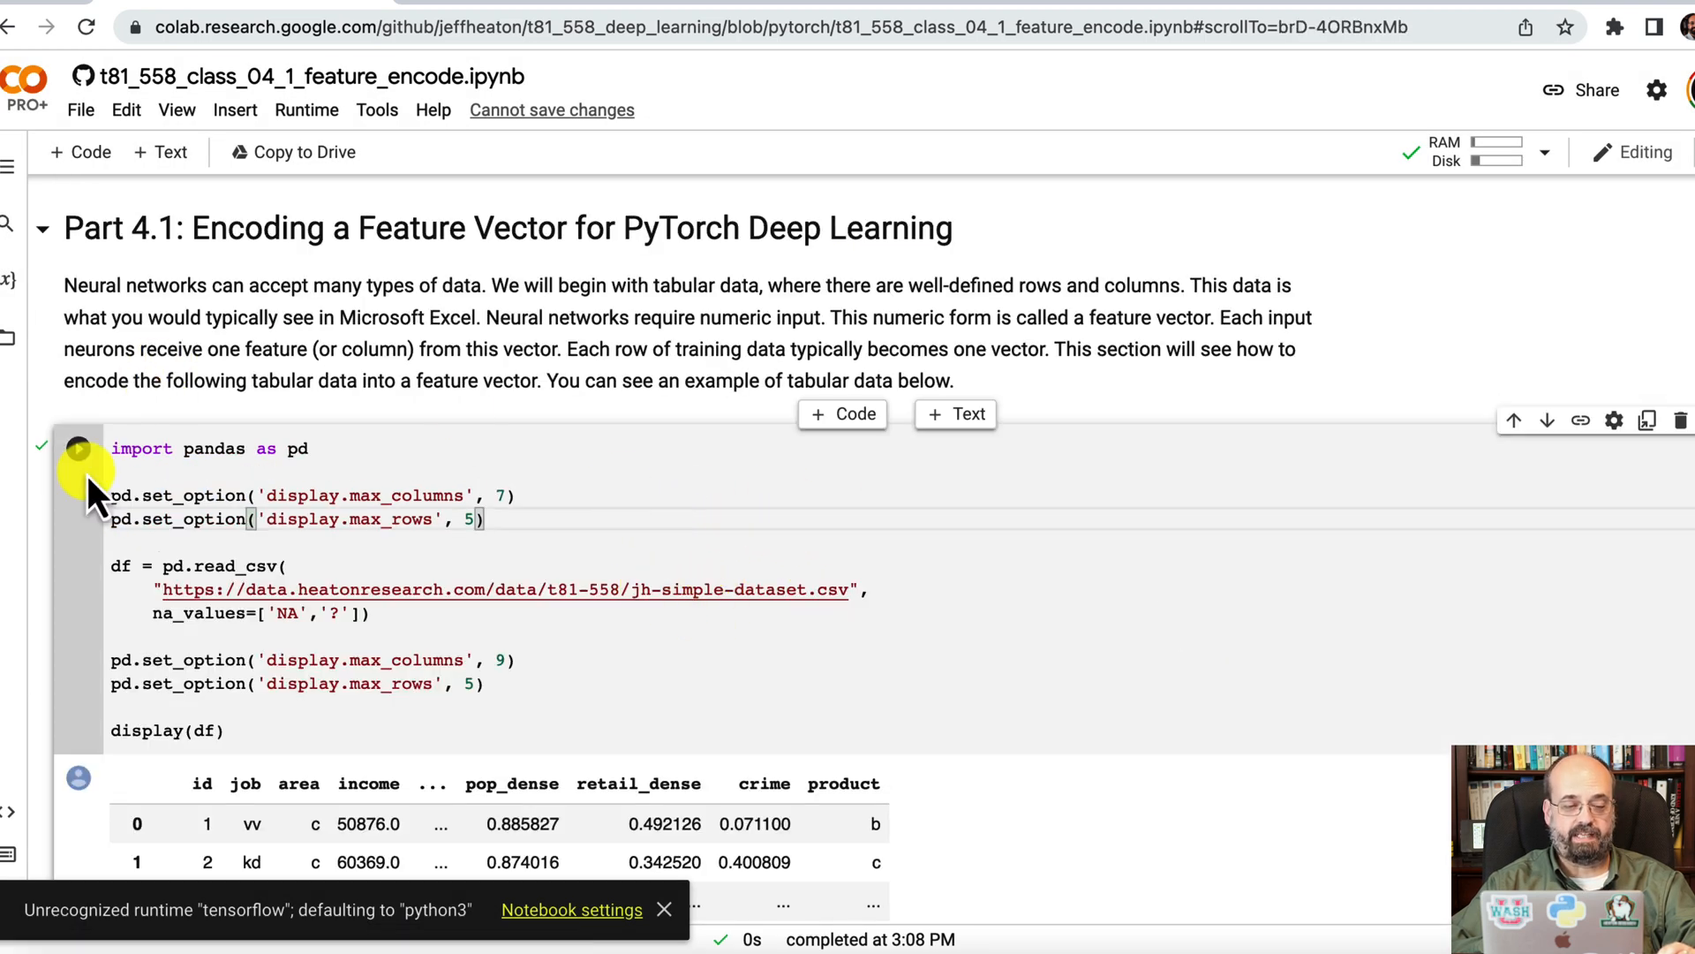
{"action": "scroll", "scroll_direction": "down", "scroll_amount": 3}
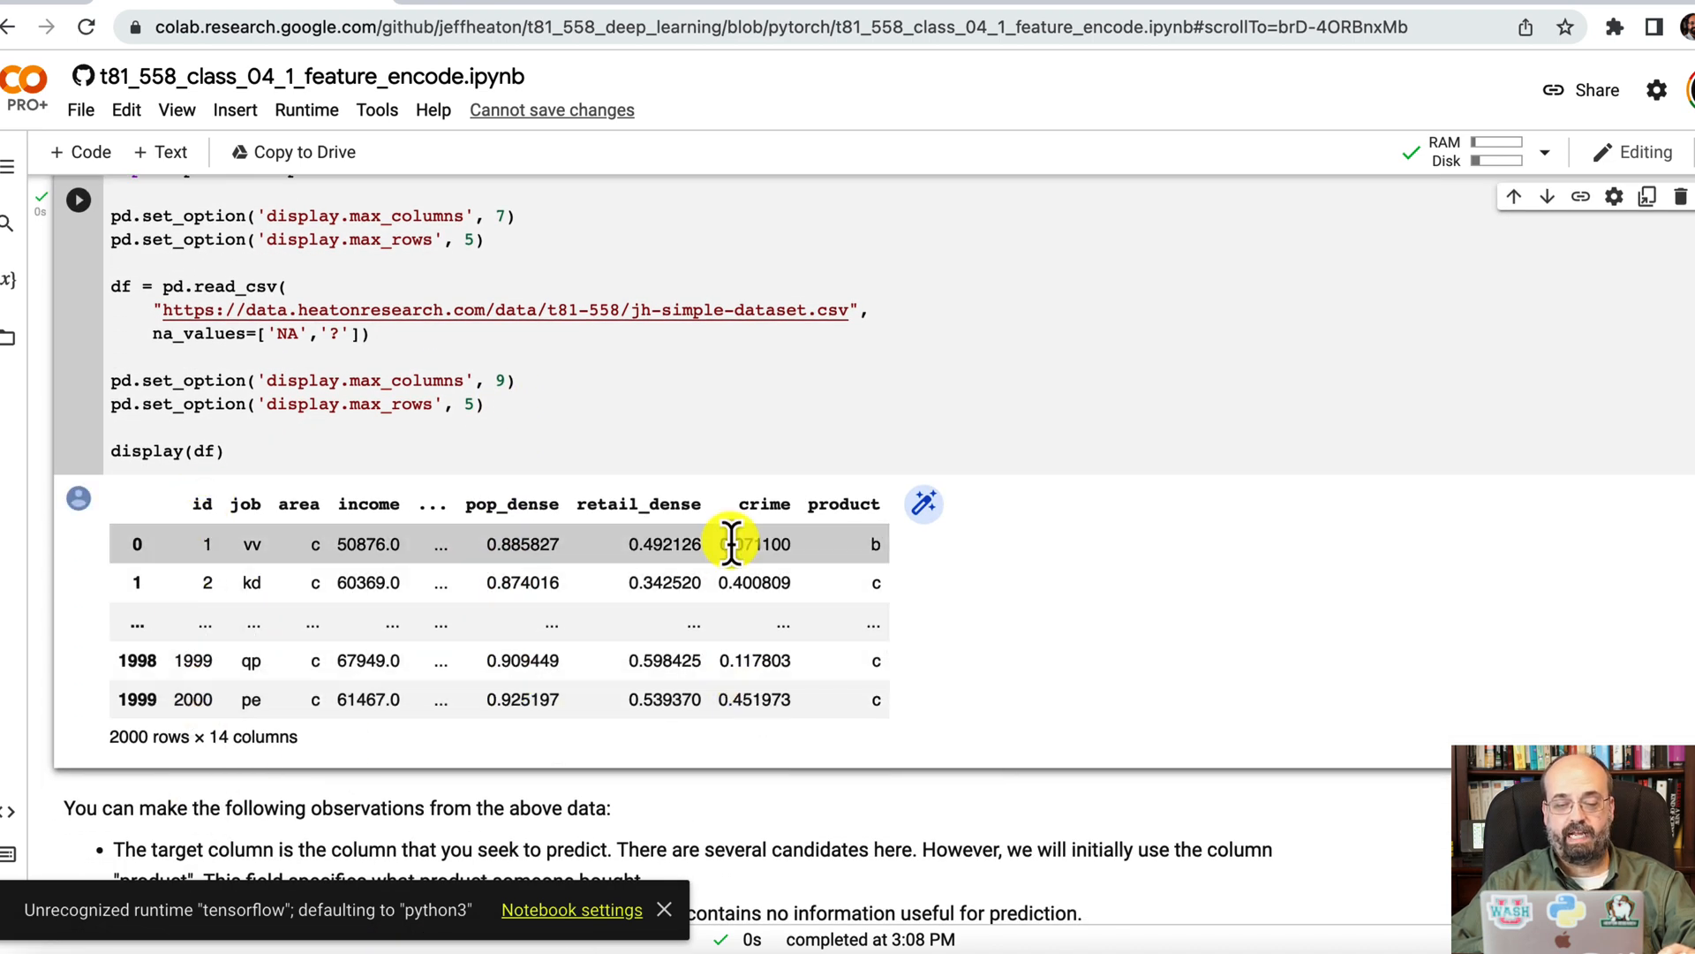
{"action": "mouse_move", "coordinate": [853, 463]}
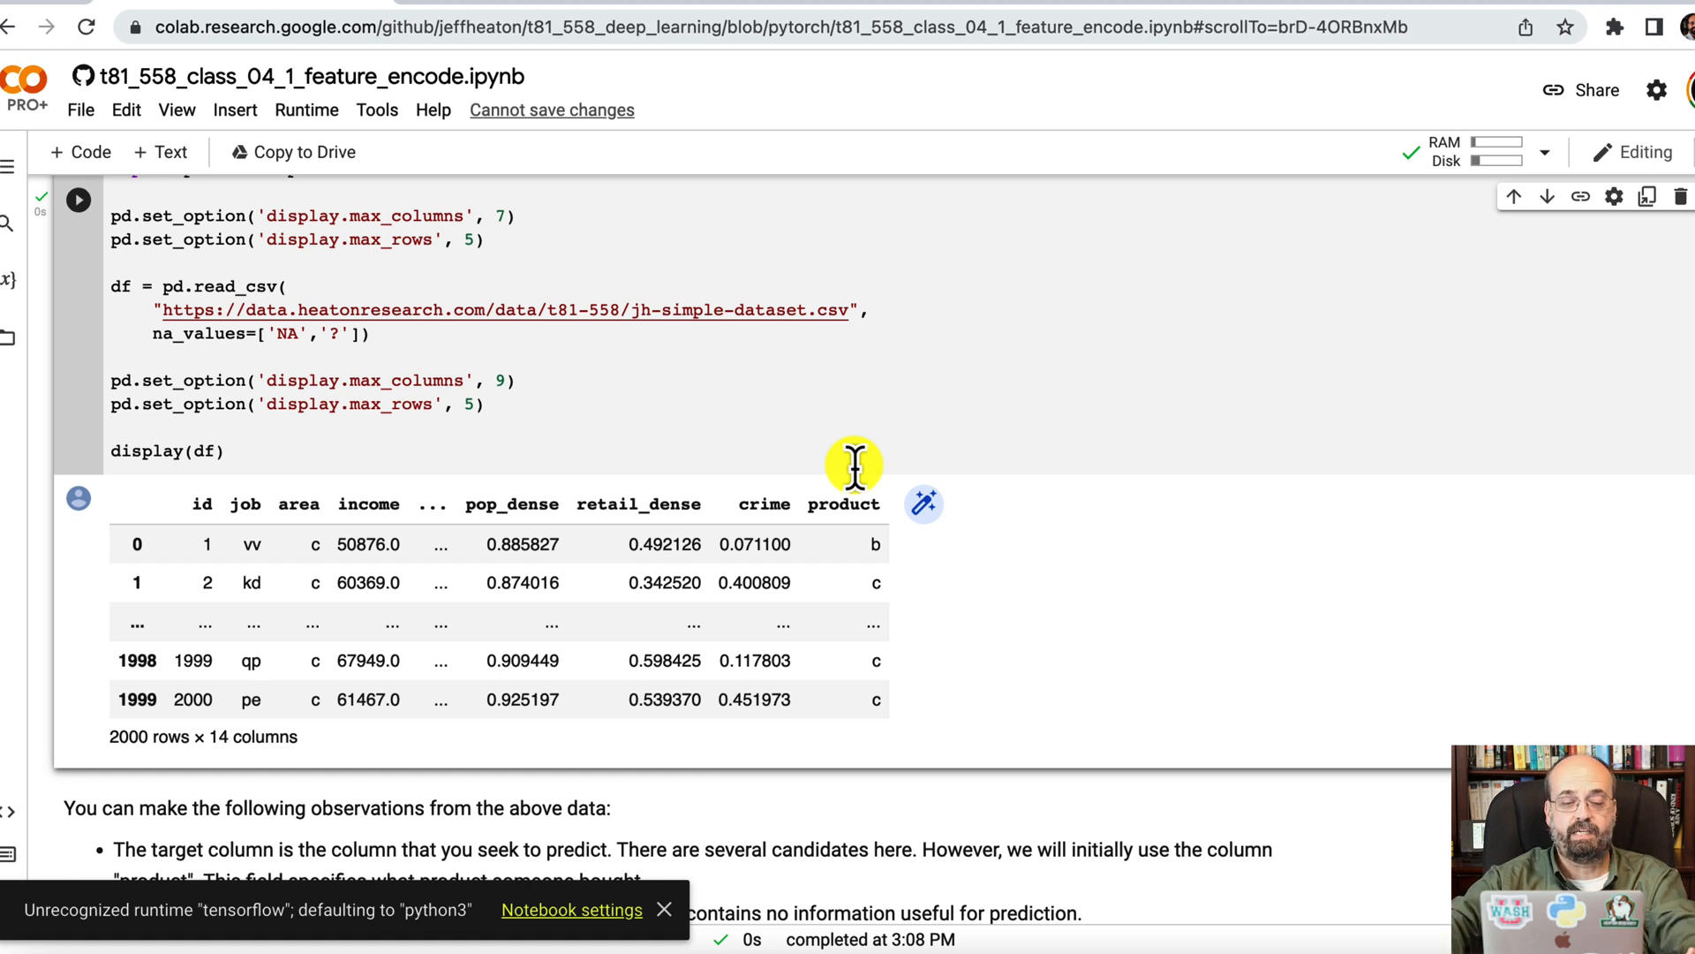
{"action": "left_click", "coordinate": [664, 909]}
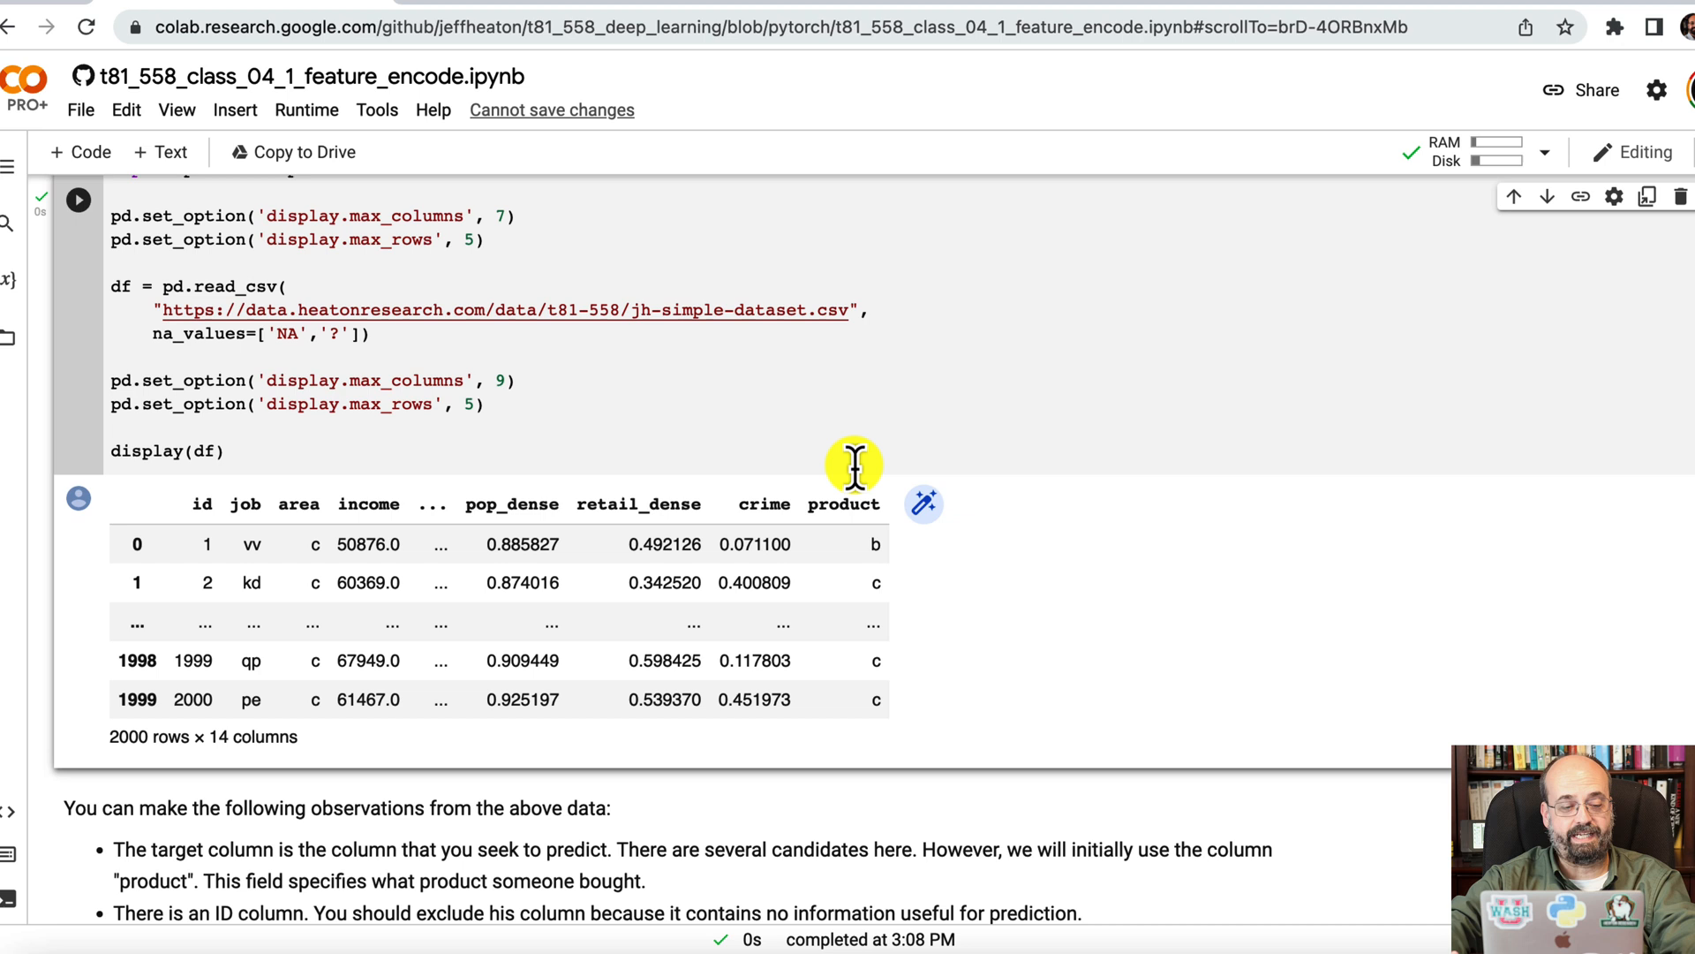
{"action": "mouse_move", "coordinate": [902, 498]}
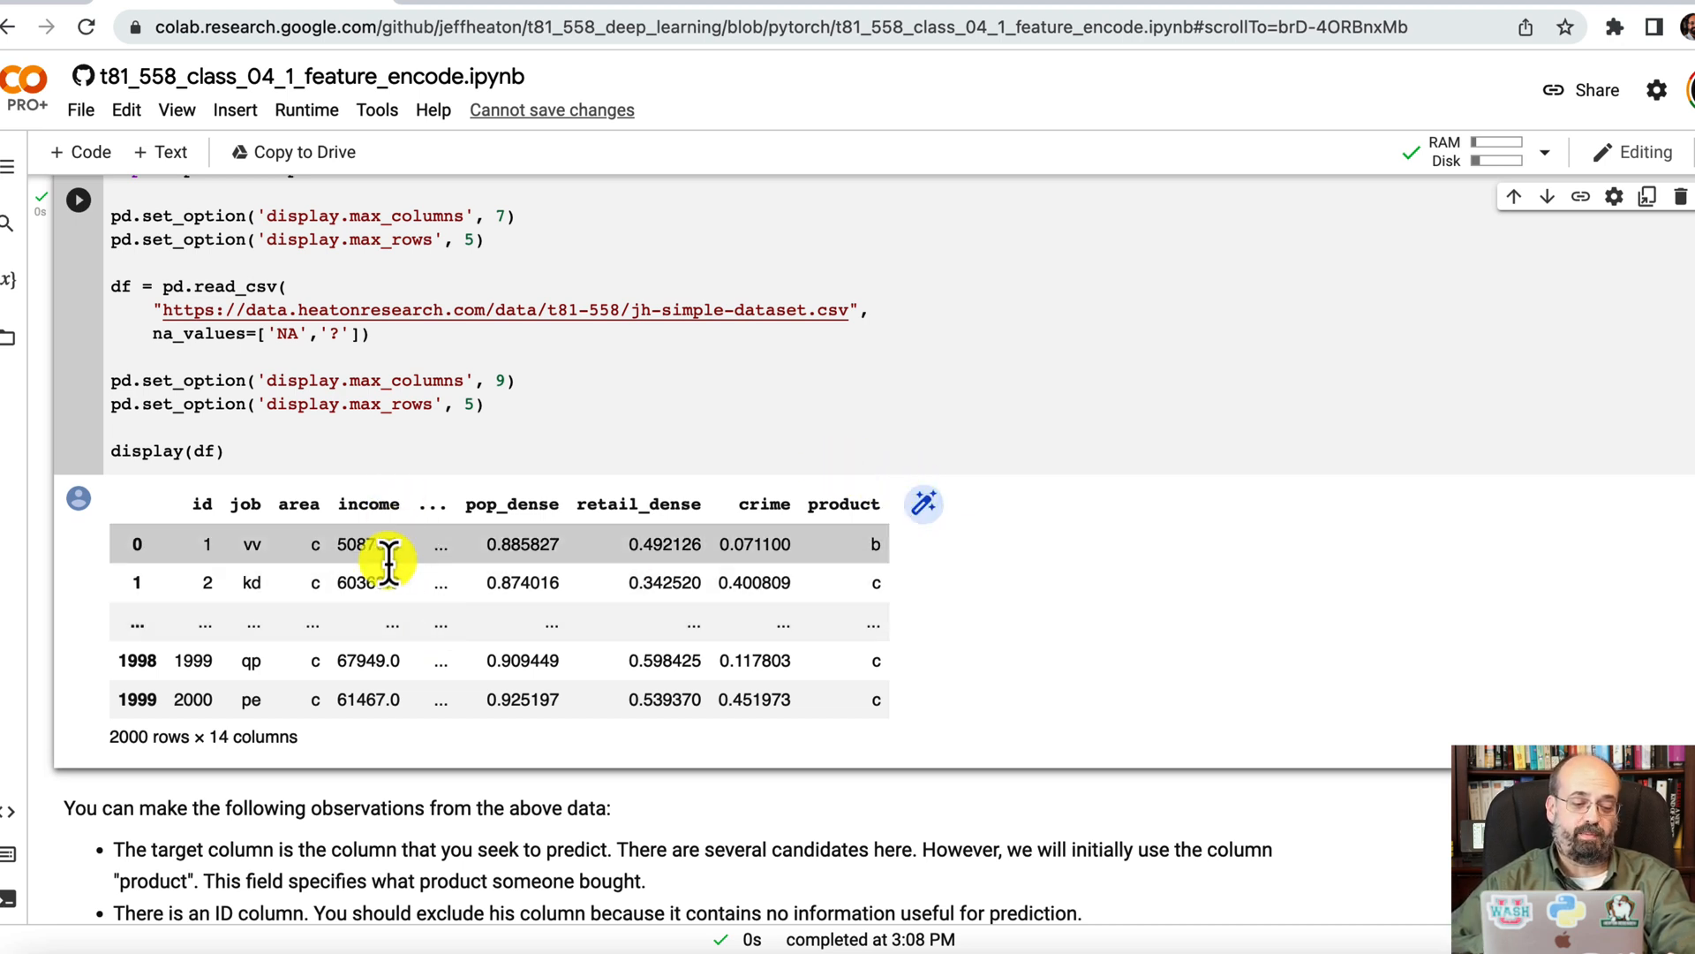
{"action": "mouse_move", "coordinate": [543, 628]}
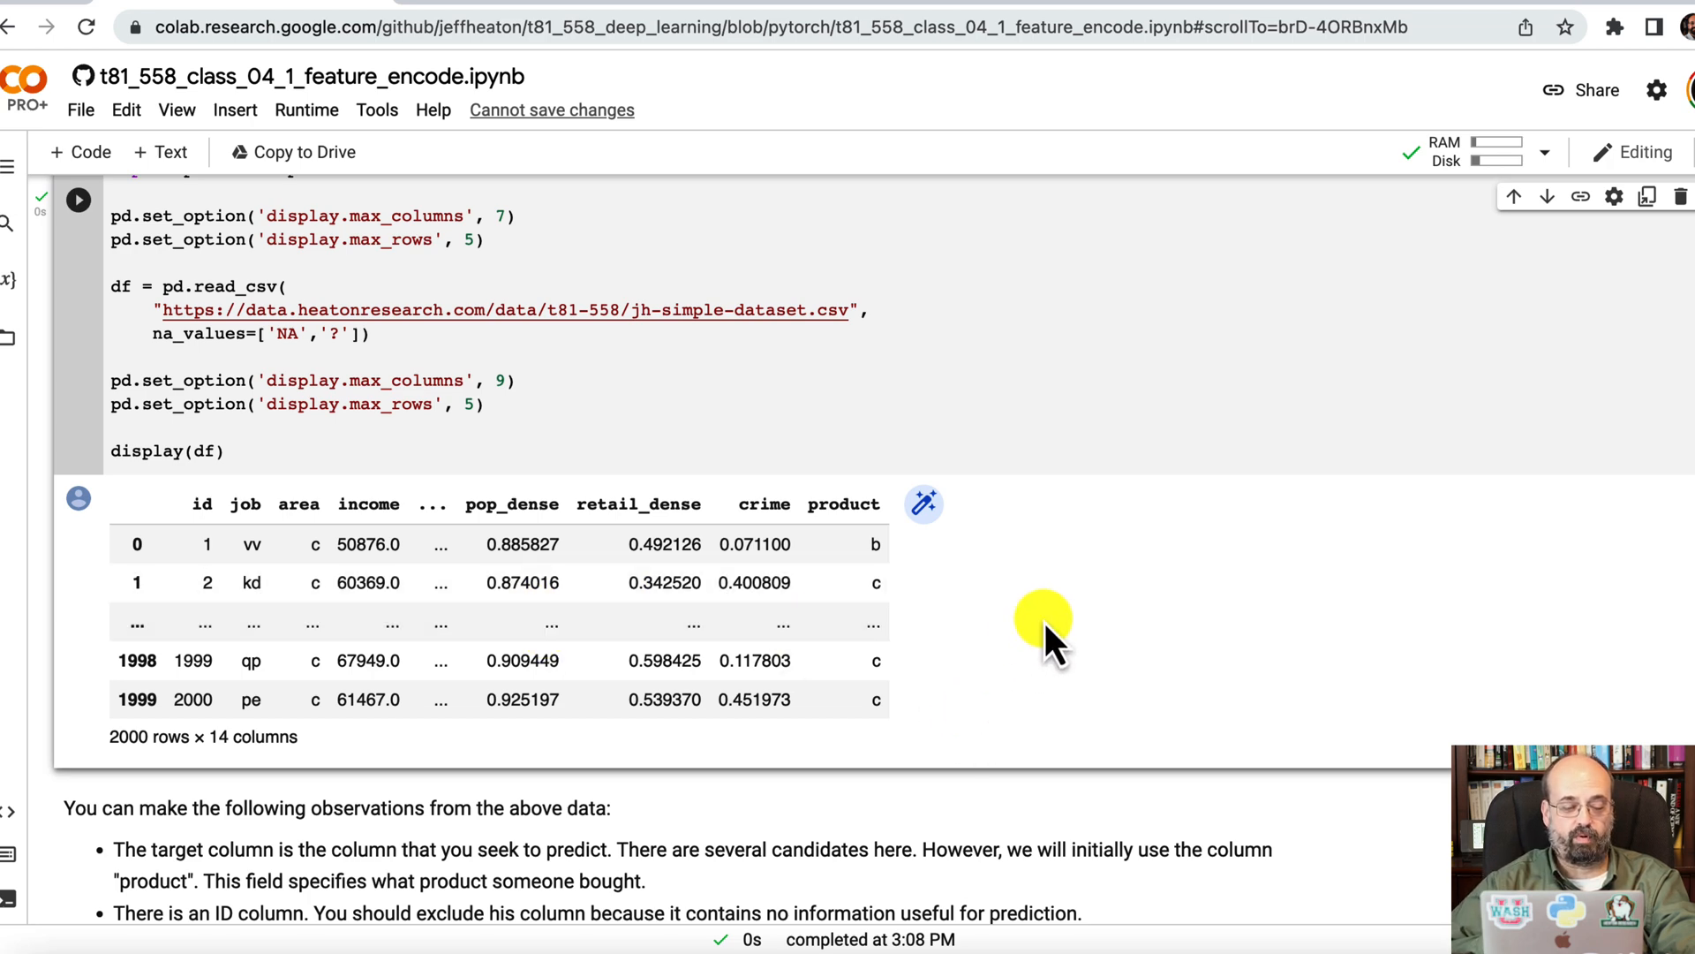
{"action": "scroll", "scroll_direction": "down", "scroll_amount": 3}
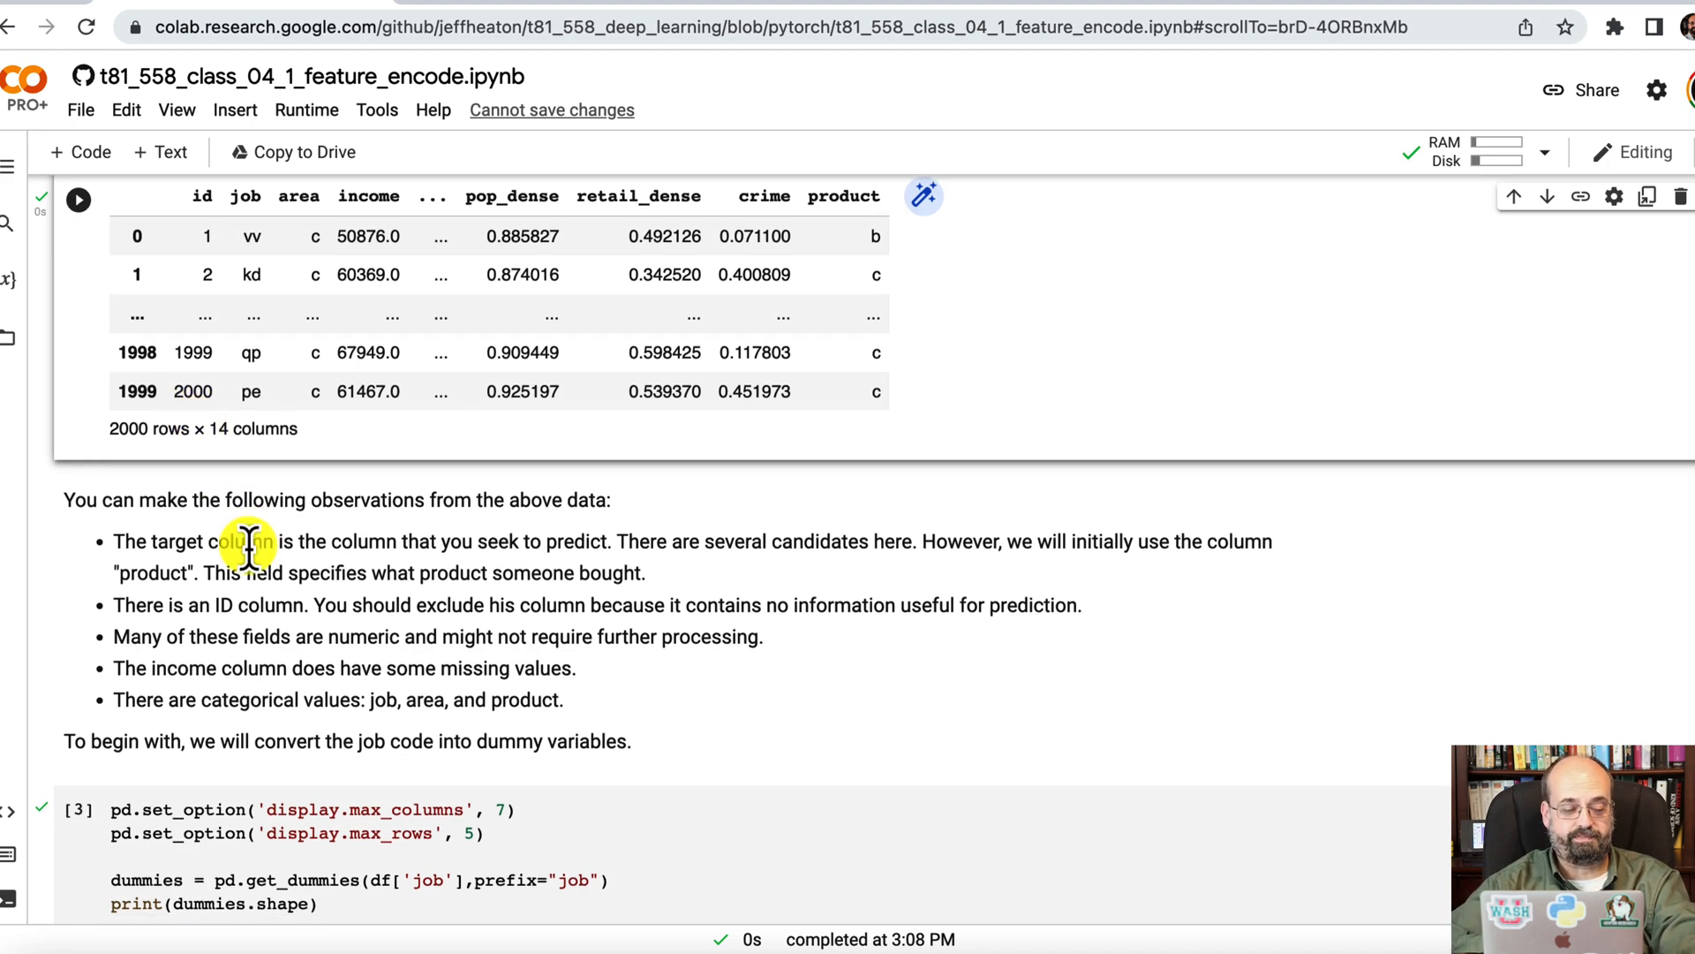
Step: Create the (2000, 33) job dummies and merge them into df, dropping the job column
{"action": "scroll", "scroll_direction": "down", "scroll_amount": 3}
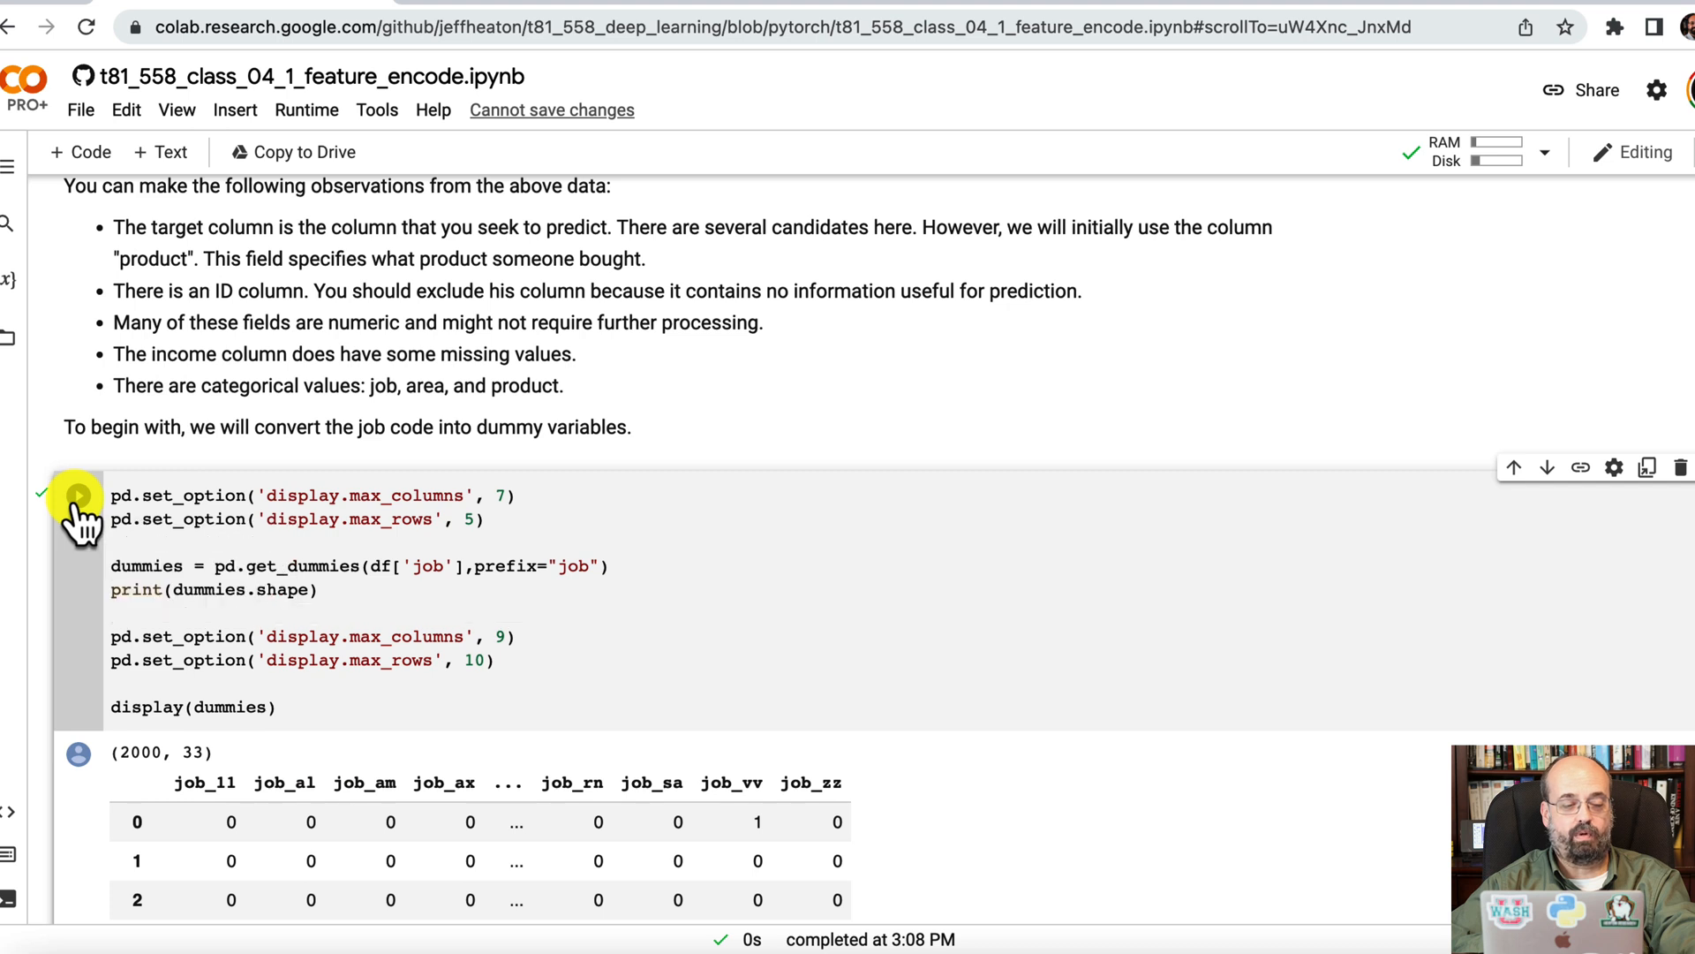
{"action": "scroll", "scroll_direction": "down", "scroll_amount": 3}
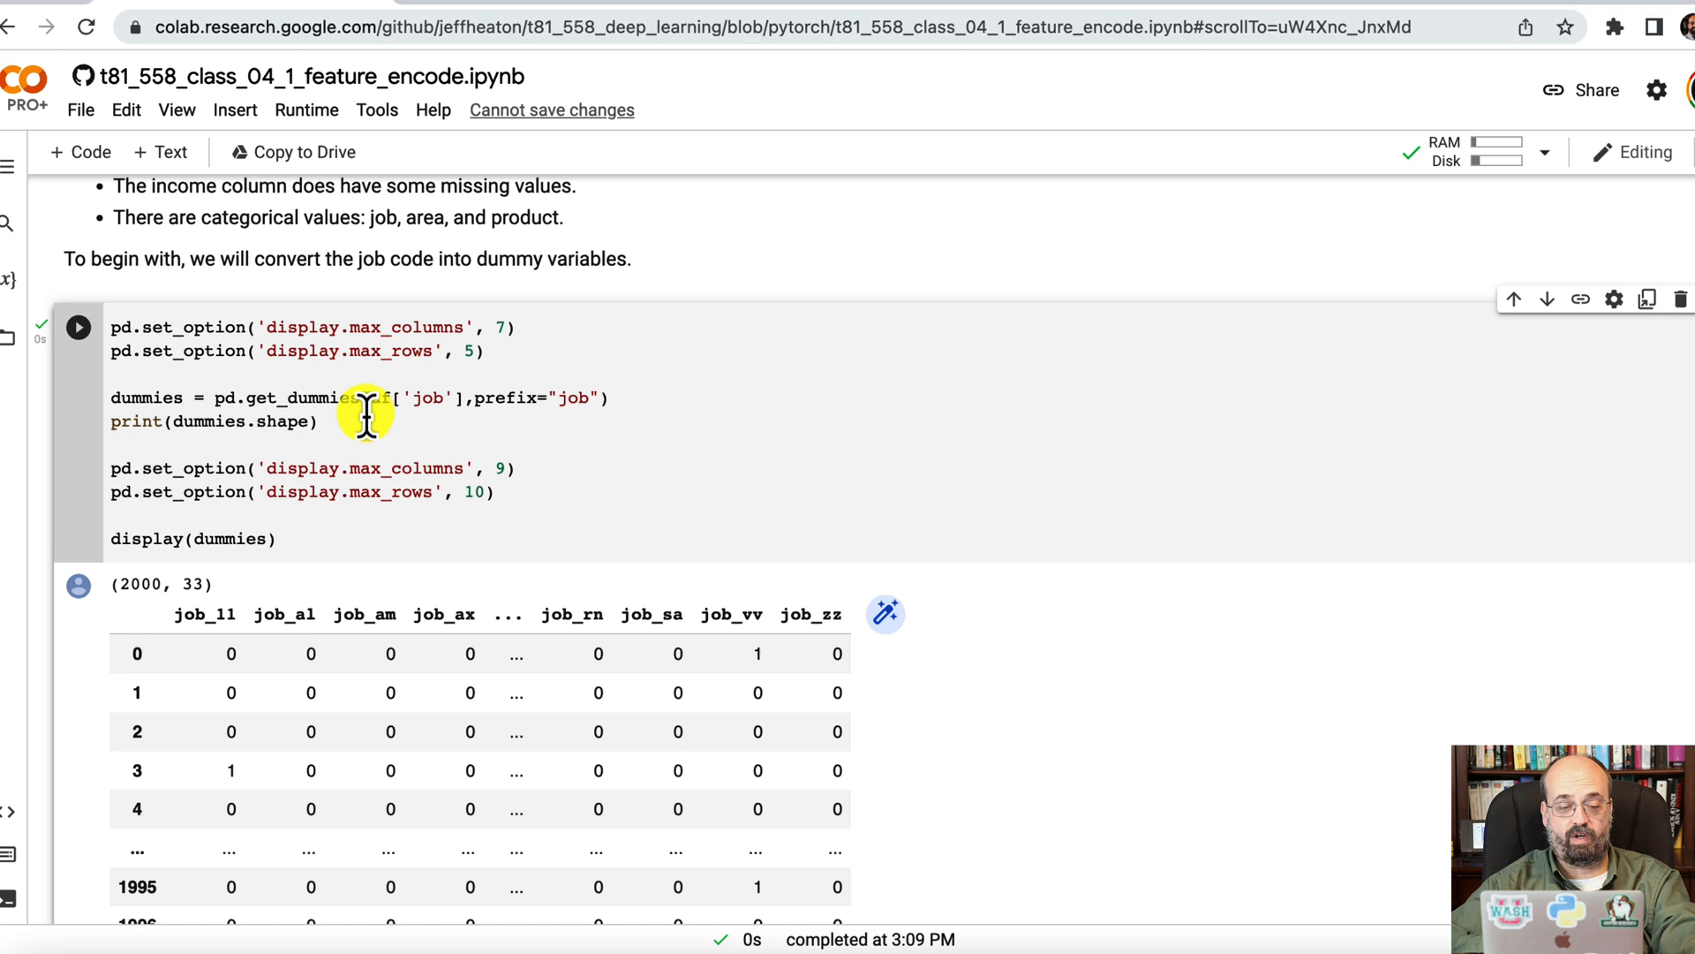
{"action": "mouse_move", "coordinate": [411, 473]}
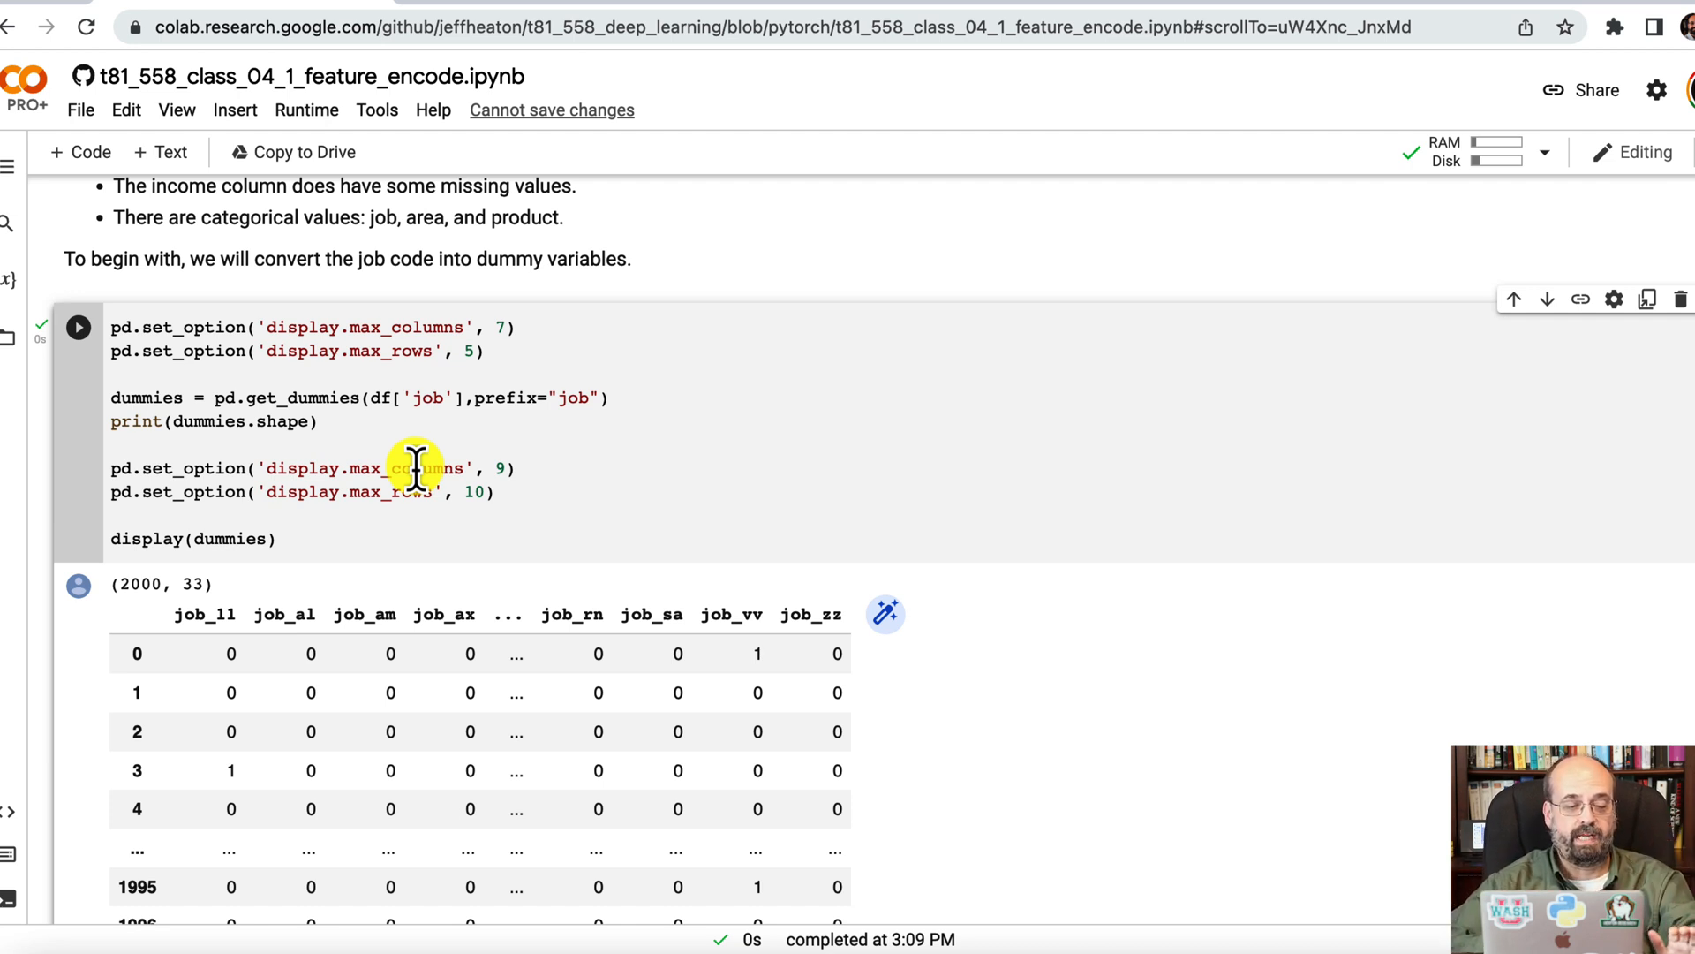
{"action": "mouse_move", "coordinate": [265, 710]}
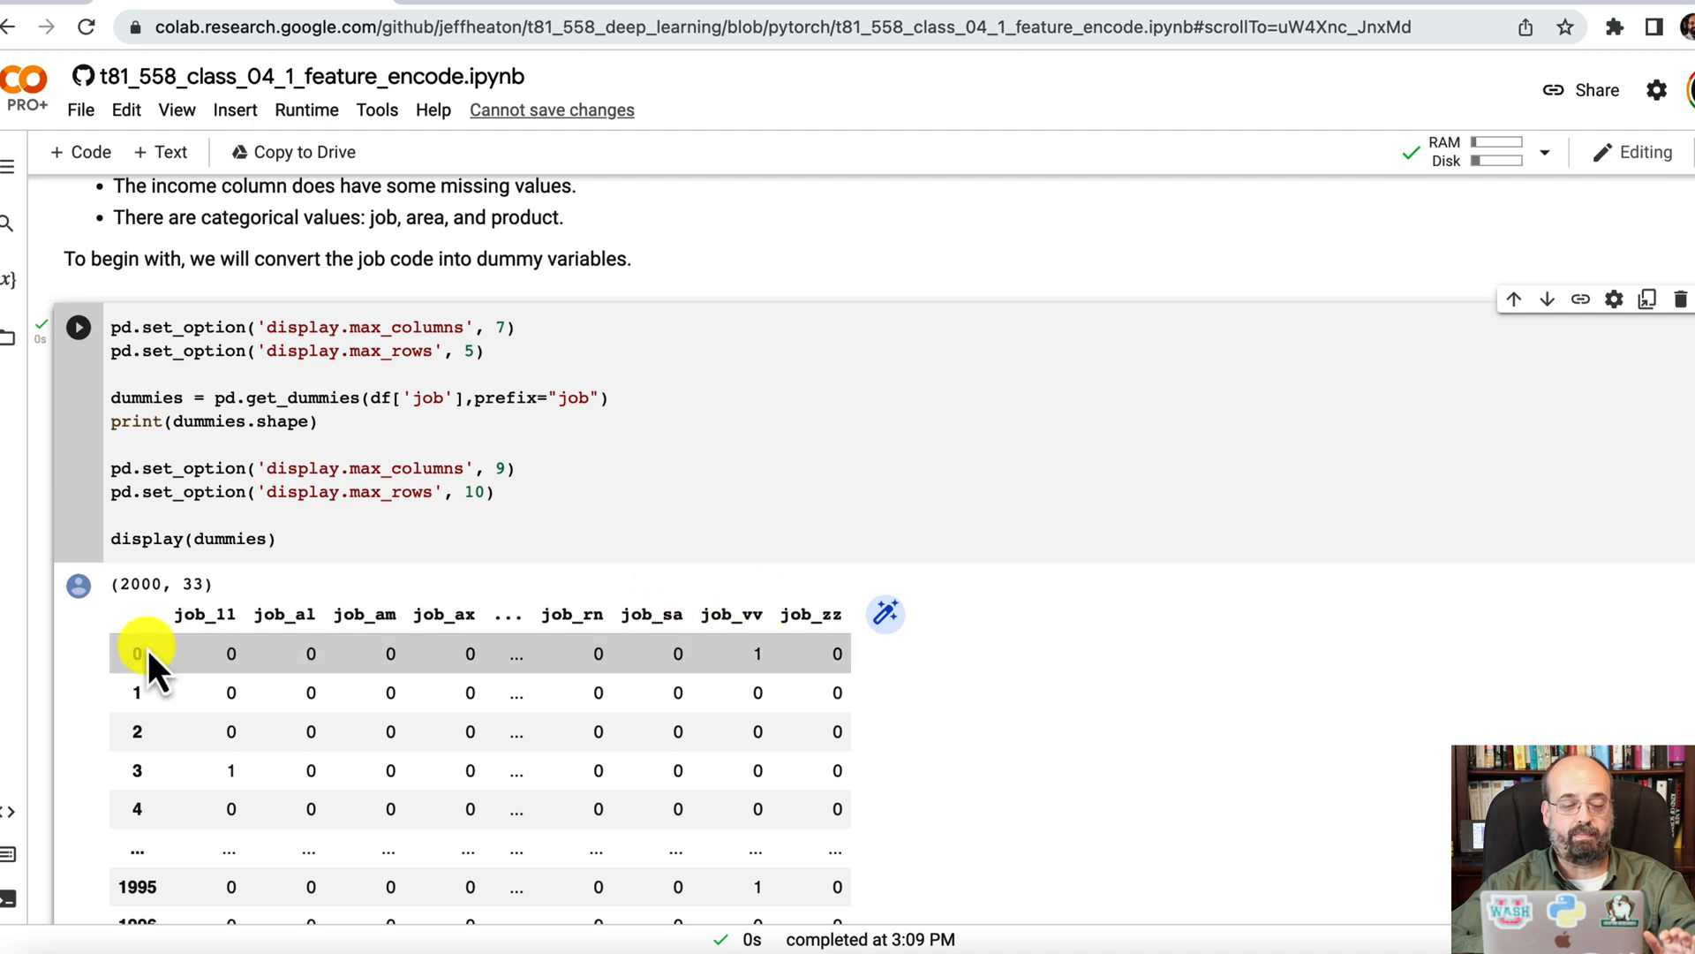
{"action": "mouse_move", "coordinate": [809, 668]}
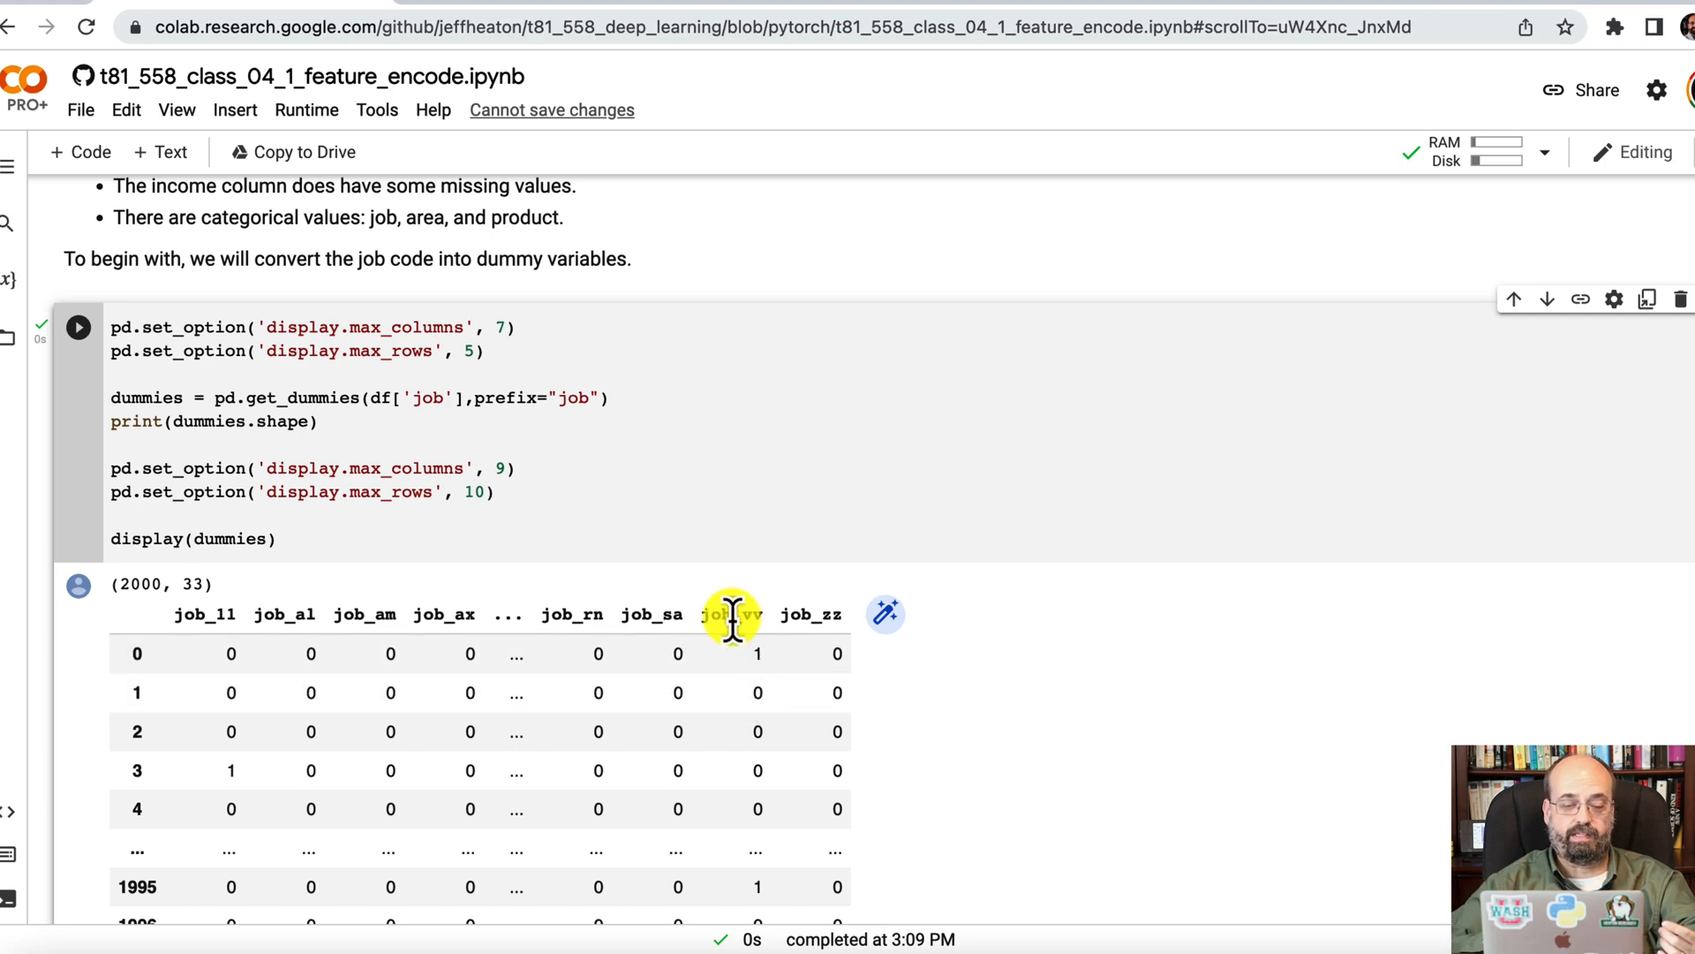
{"action": "scroll", "scroll_direction": "down", "scroll_amount": 3}
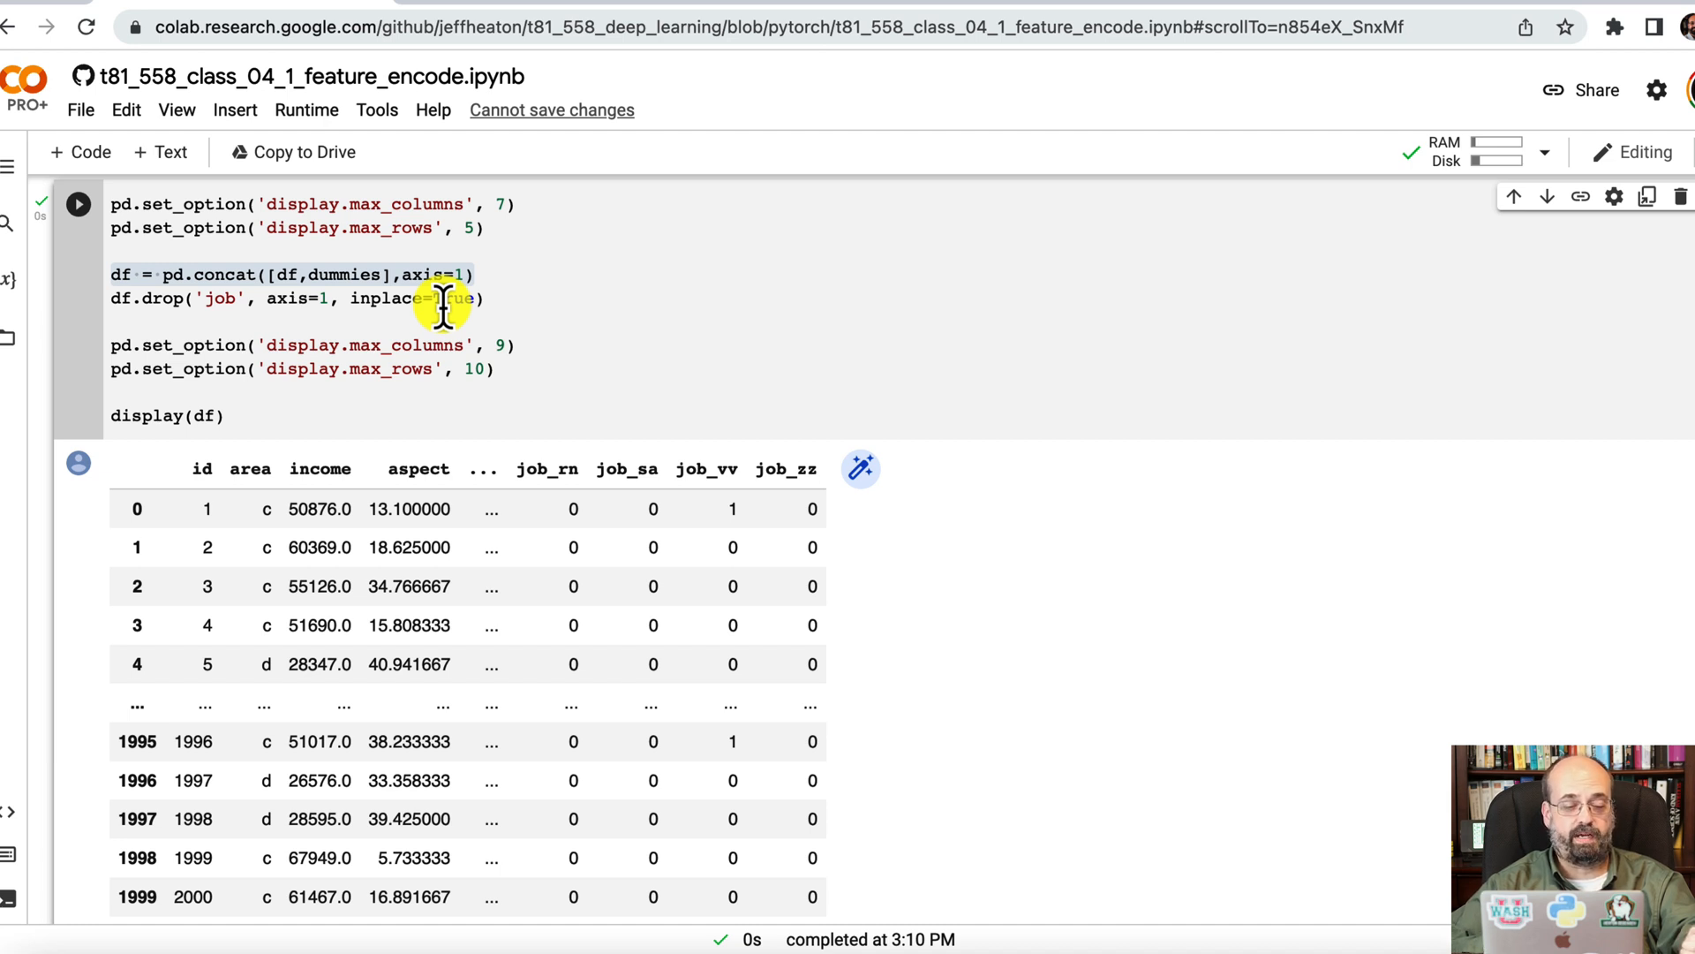
Step: Add area_a–area_d dummy columns (2000×49) and fill missing income with the median
{"action": "scroll", "scroll_direction": "down", "scroll_amount": 3}
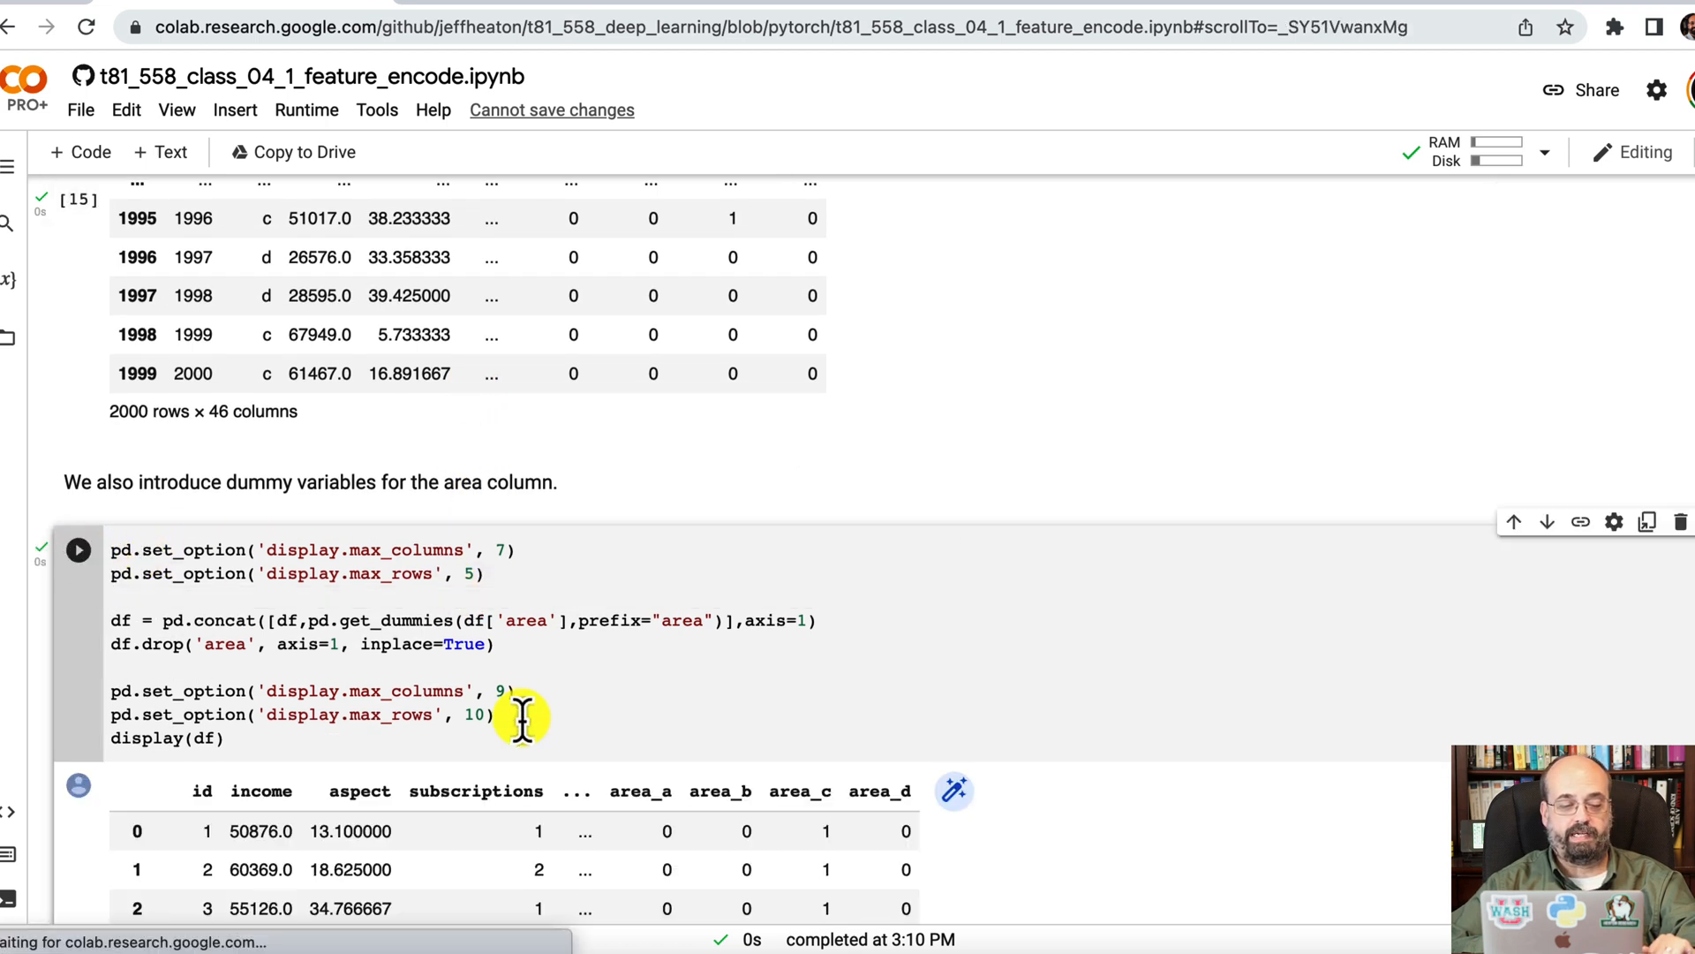
{"action": "mouse_move", "coordinate": [714, 812]}
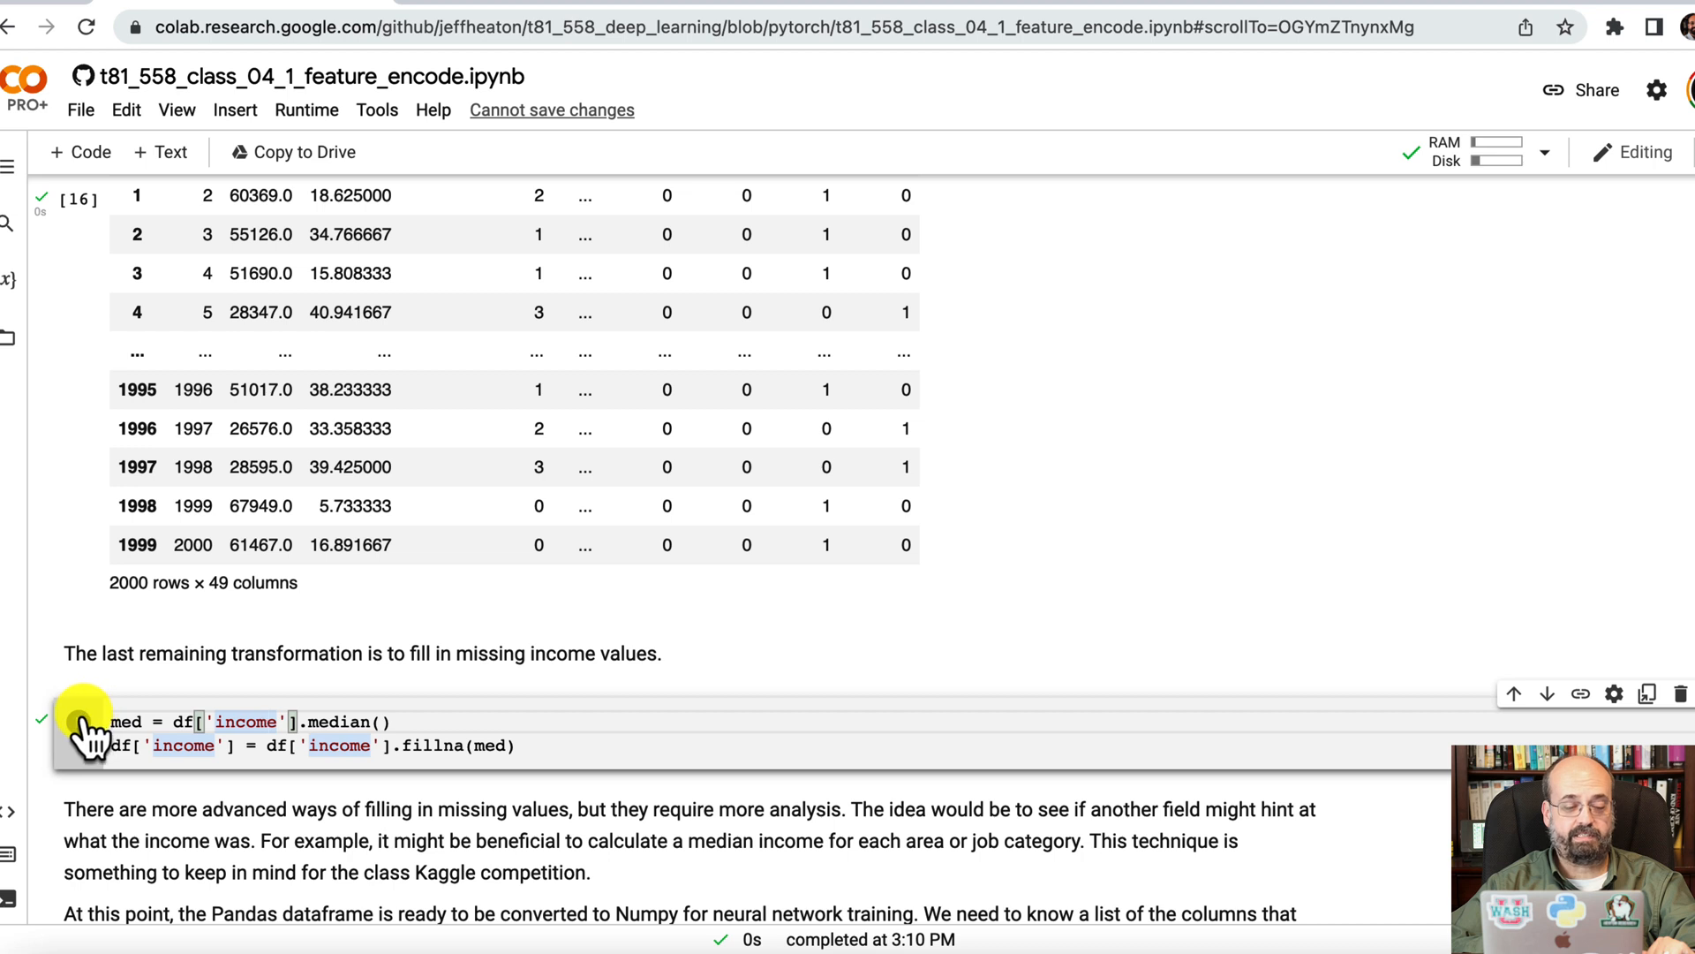
{"action": "mouse_move", "coordinate": [74, 726]}
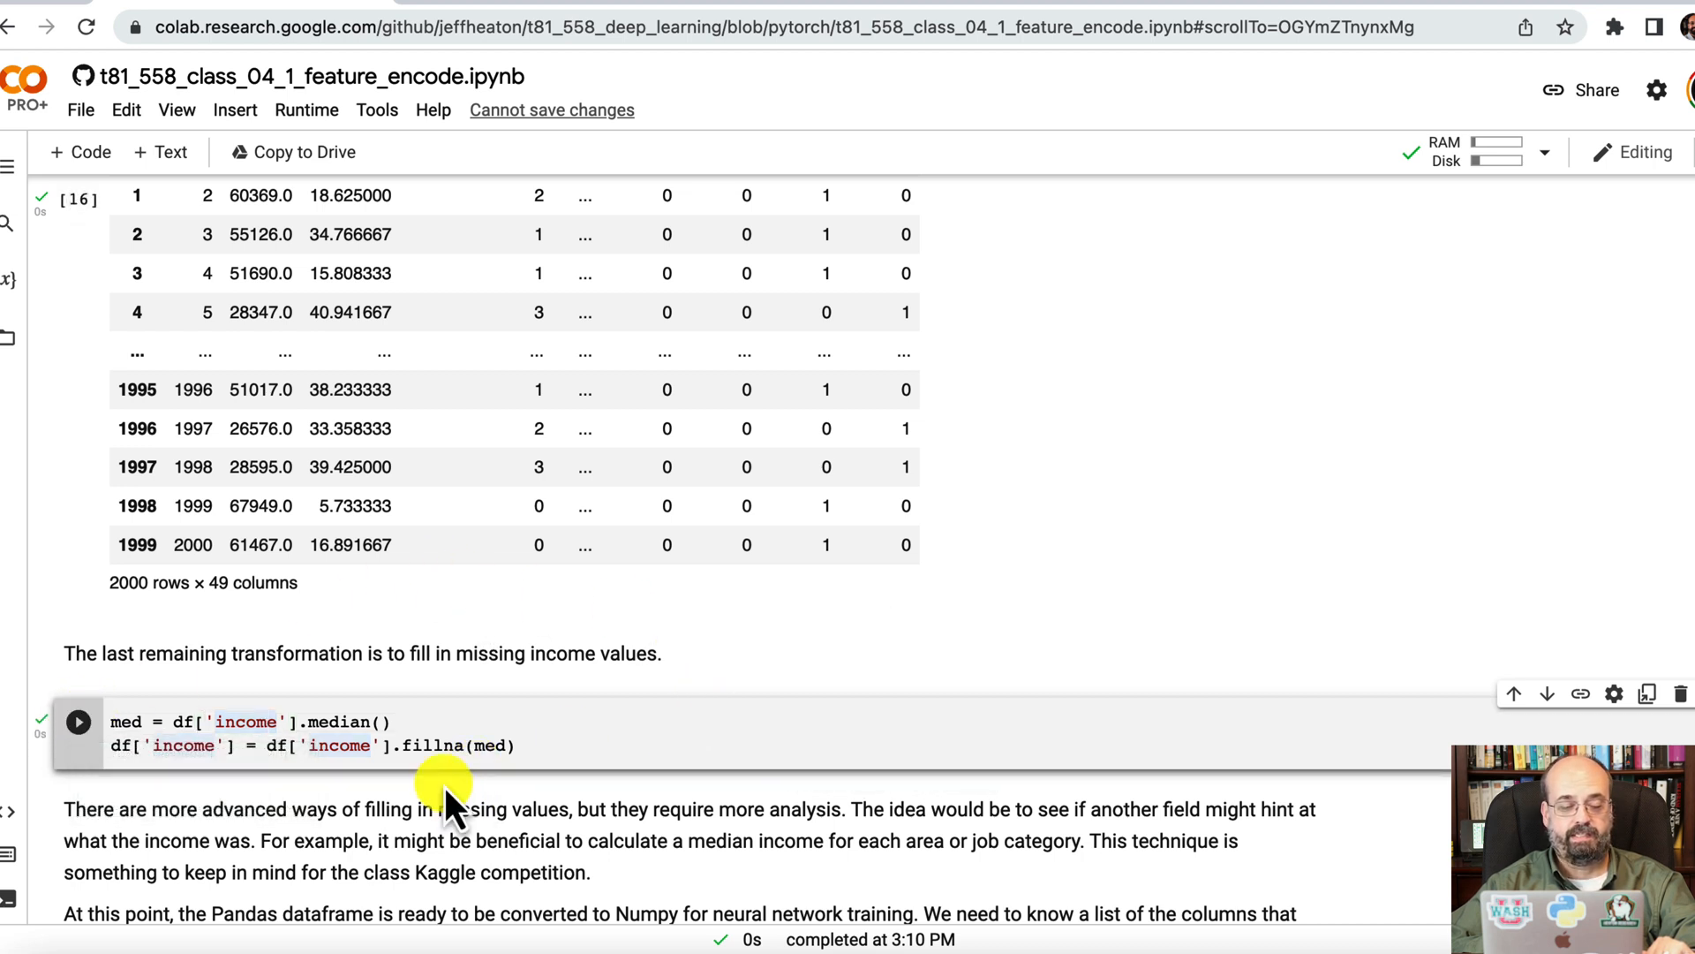
{"action": "mouse_move", "coordinate": [562, 779]}
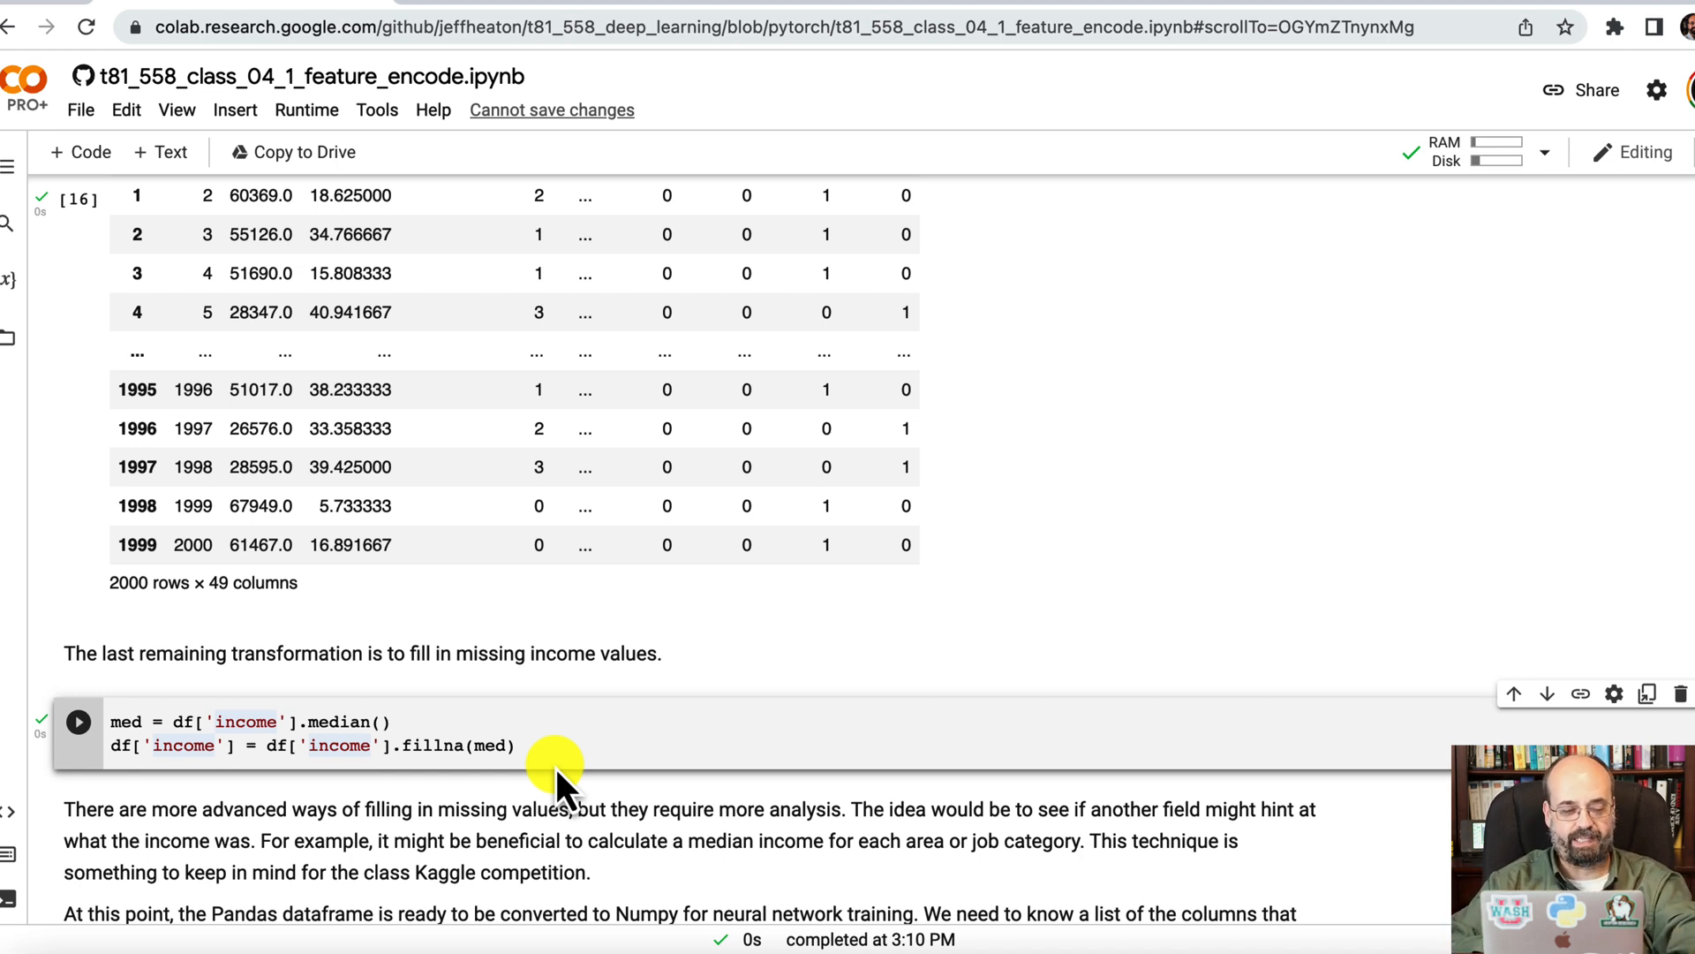
Step: Print the full df column list and the predictor list excluding product and id
{"action": "scroll", "scroll_direction": "down", "scroll_amount": 3}
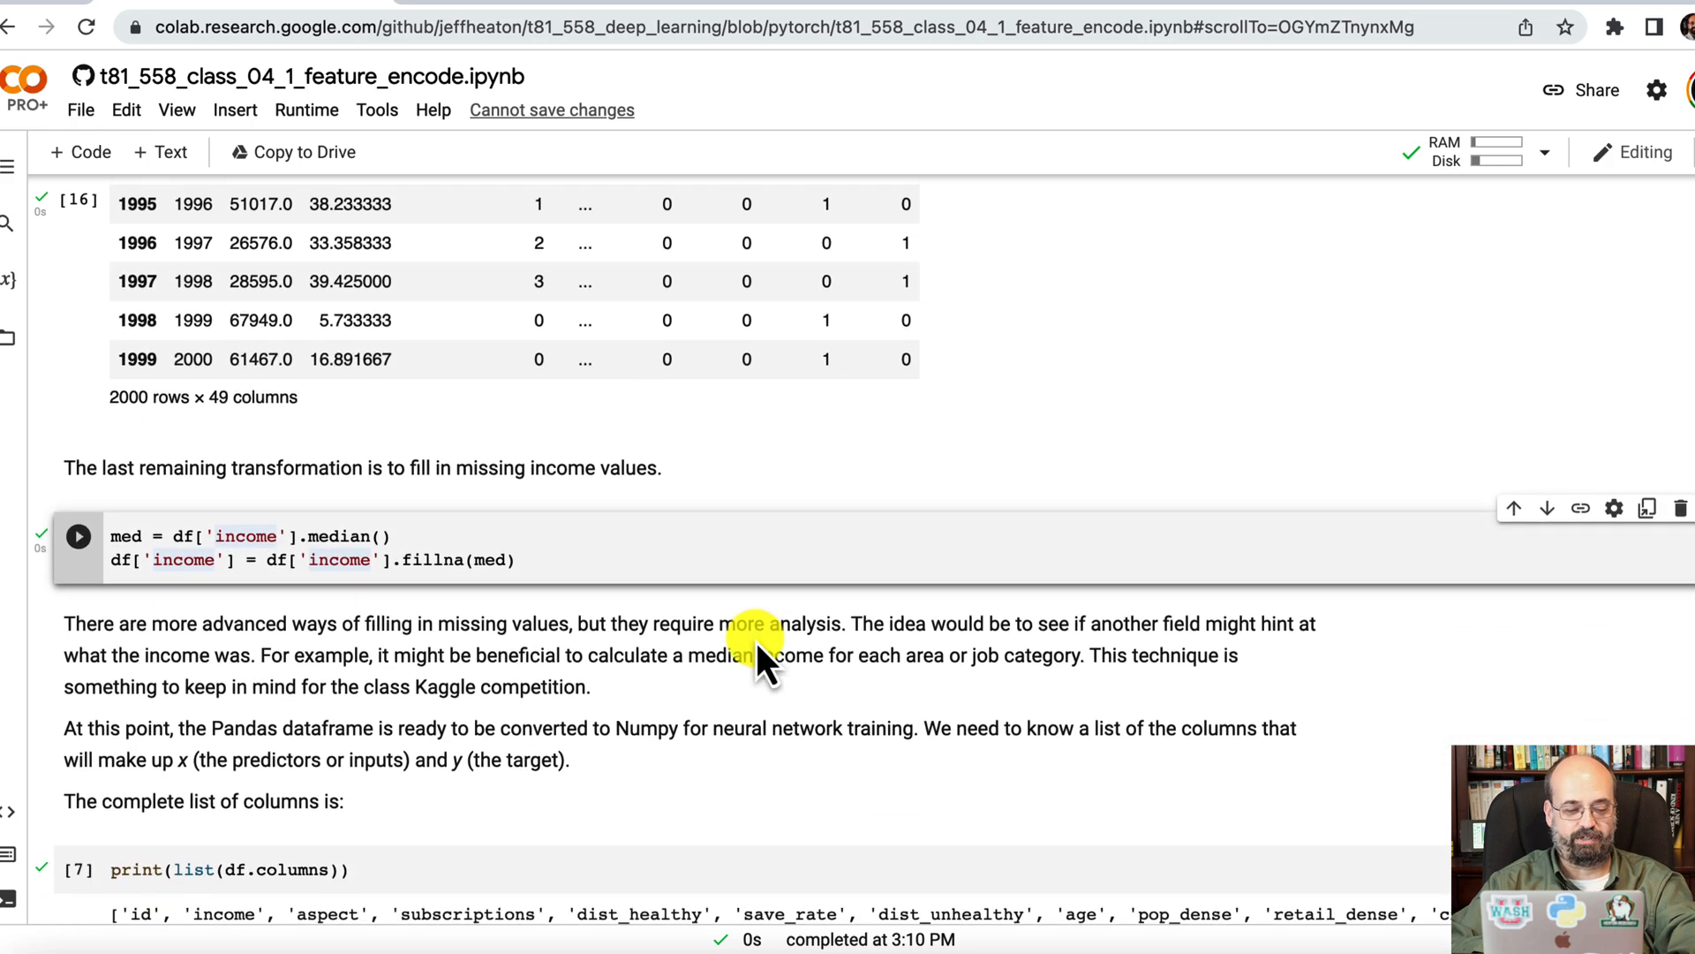
{"action": "scroll", "scroll_direction": "down", "scroll_amount": 3}
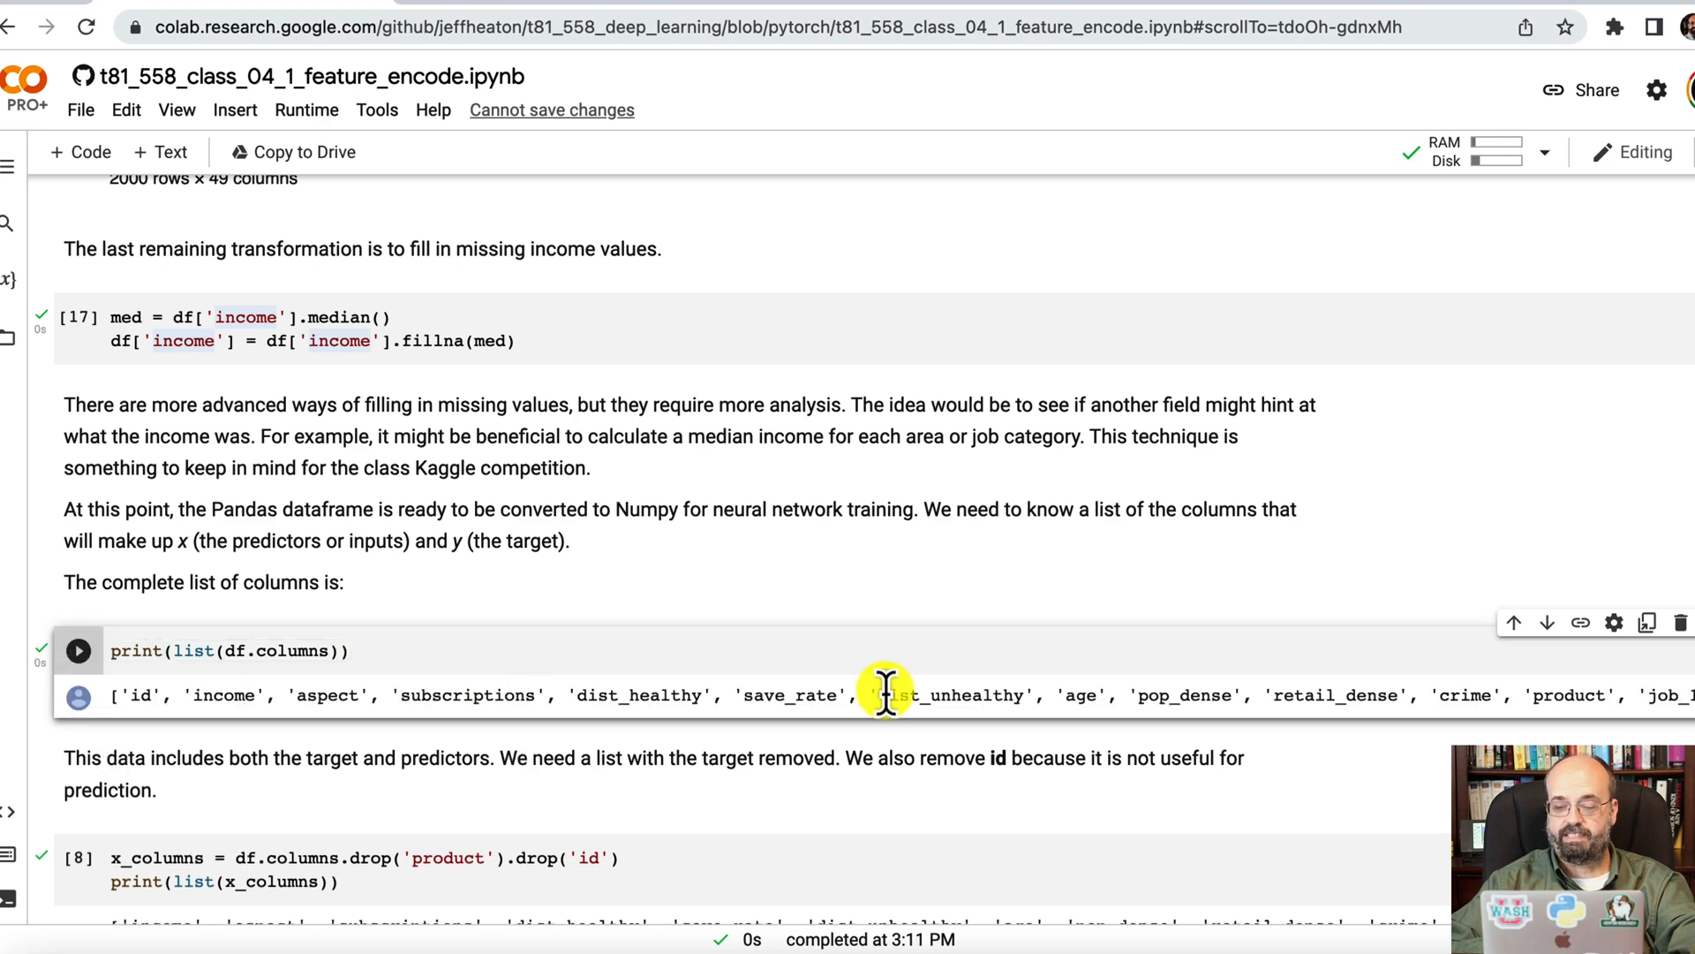
{"action": "mouse_move", "coordinate": [1428, 665]}
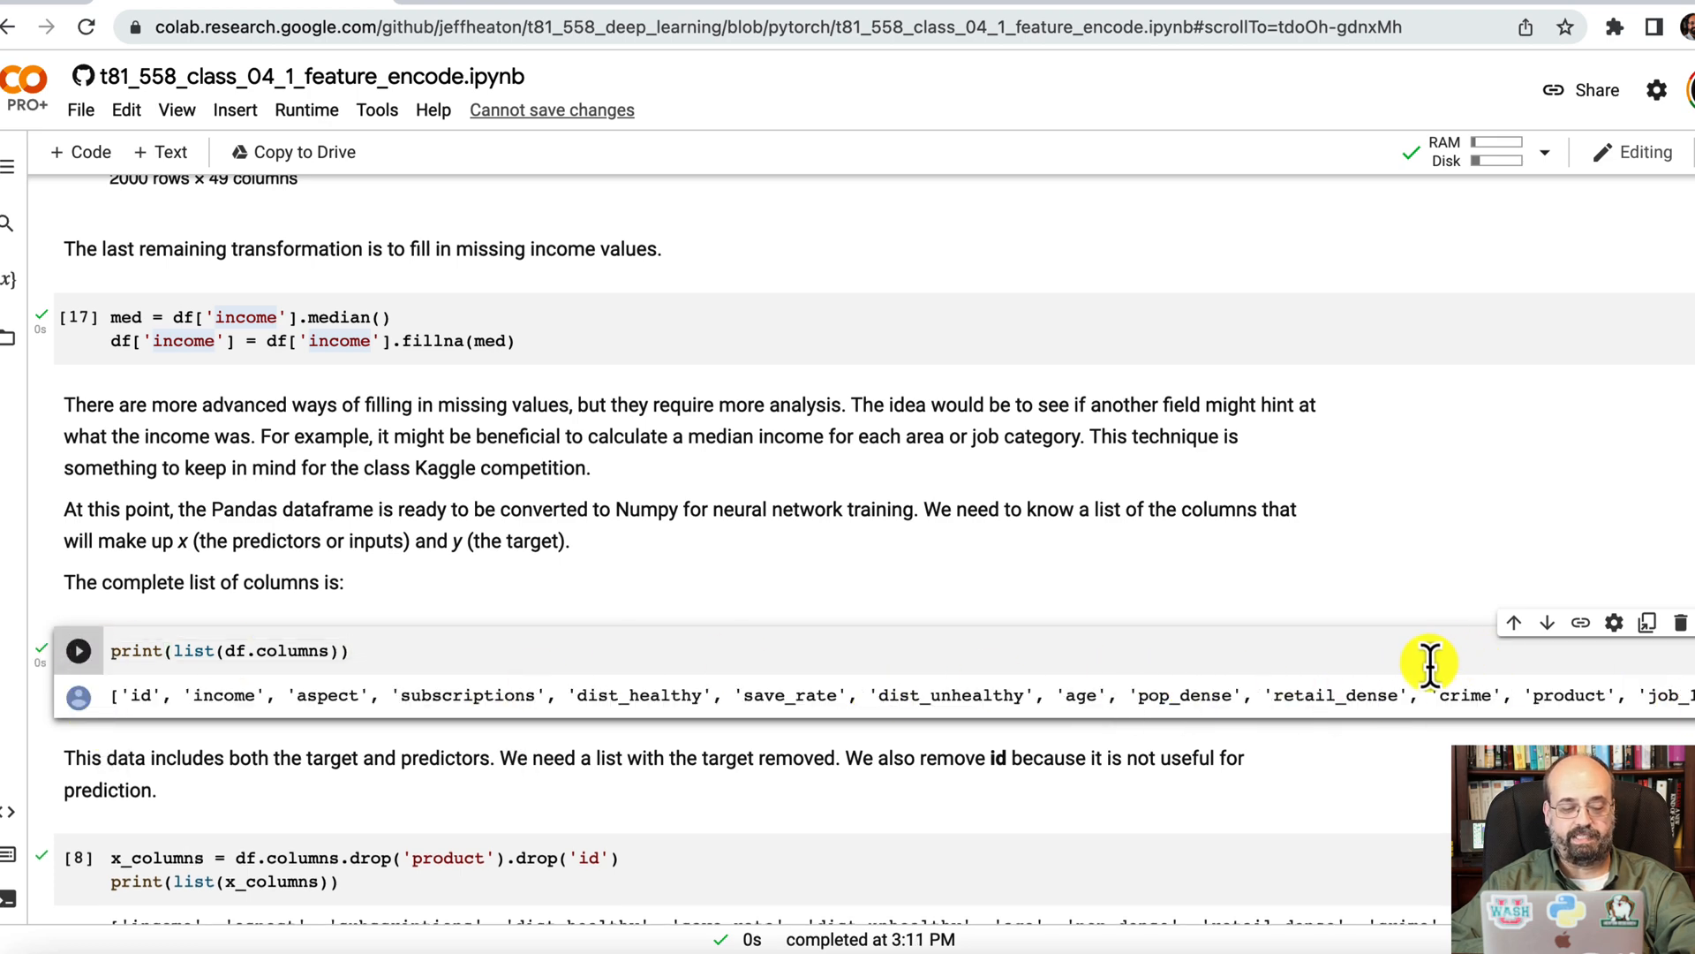
{"action": "scroll", "scroll_direction": "down", "scroll_amount": 3}
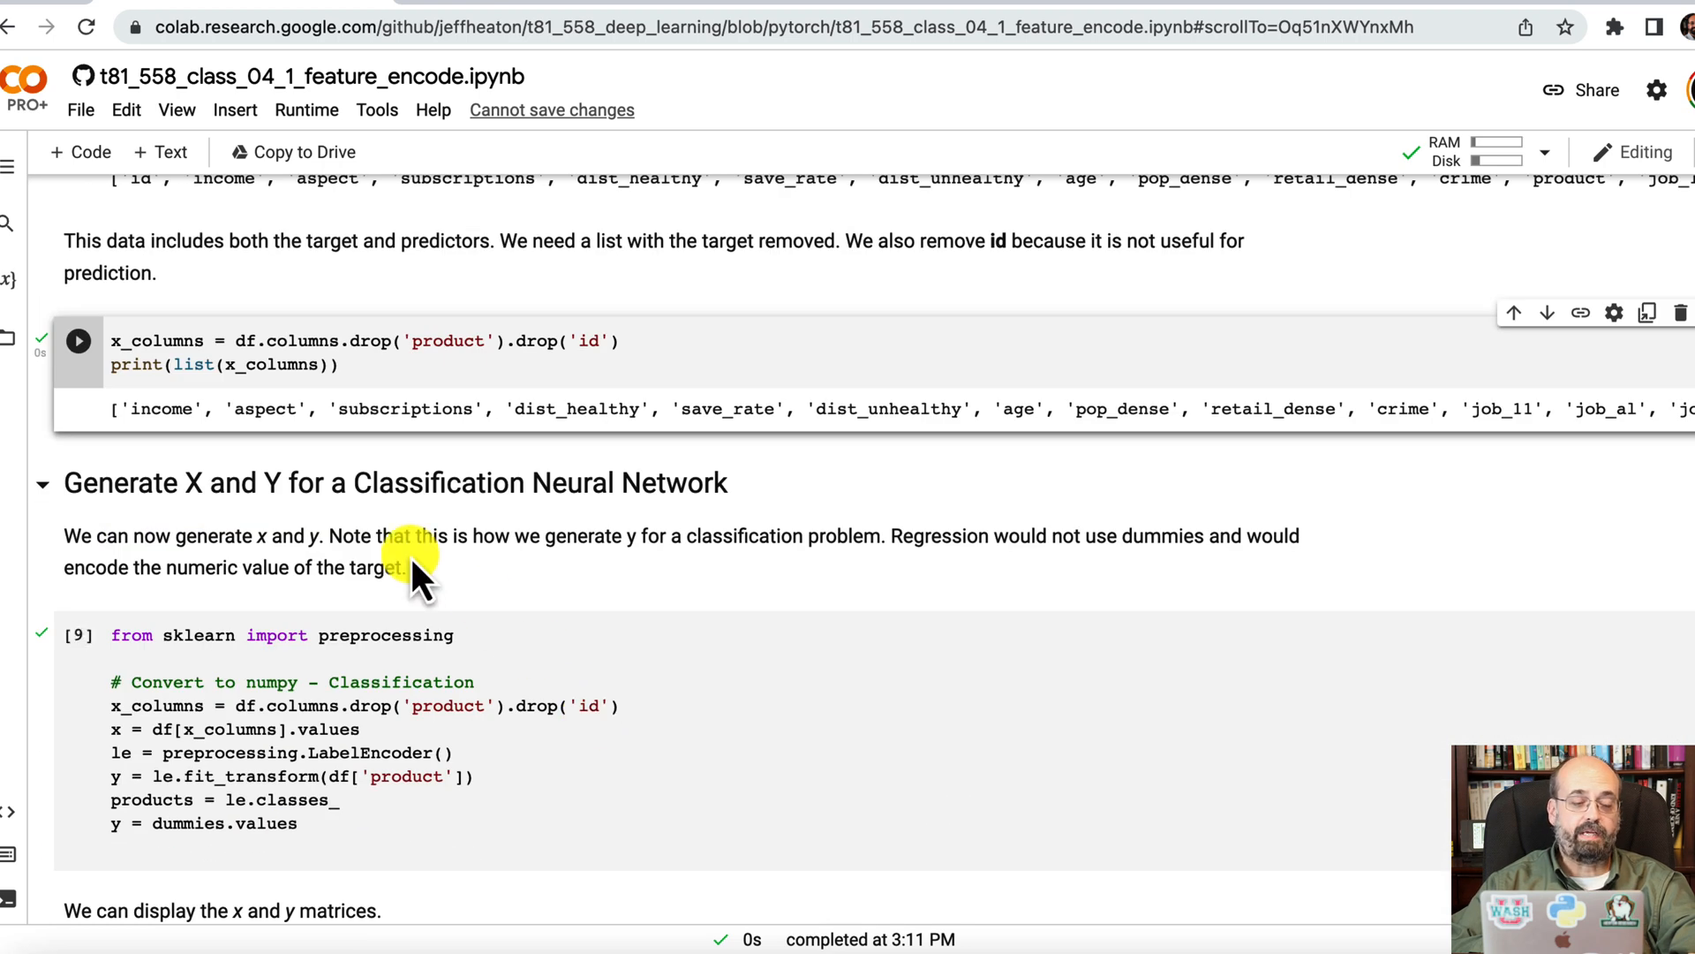
{"action": "mouse_move", "coordinate": [335, 537]}
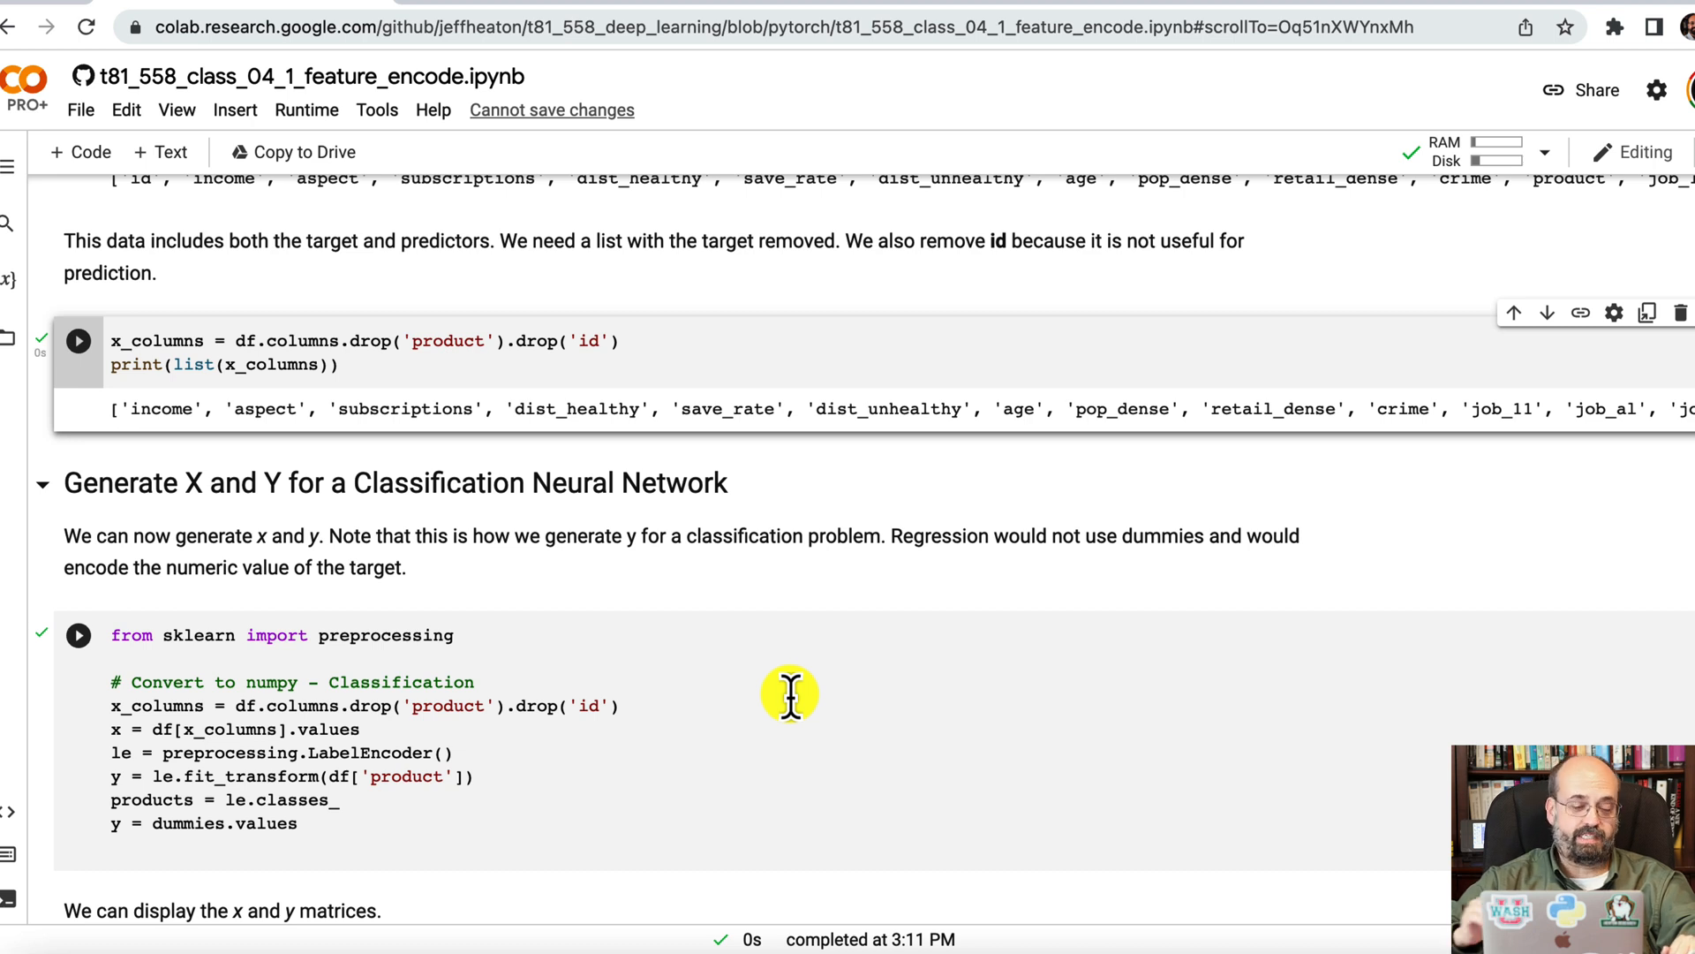
{"action": "mouse_move", "coordinate": [791, 709]}
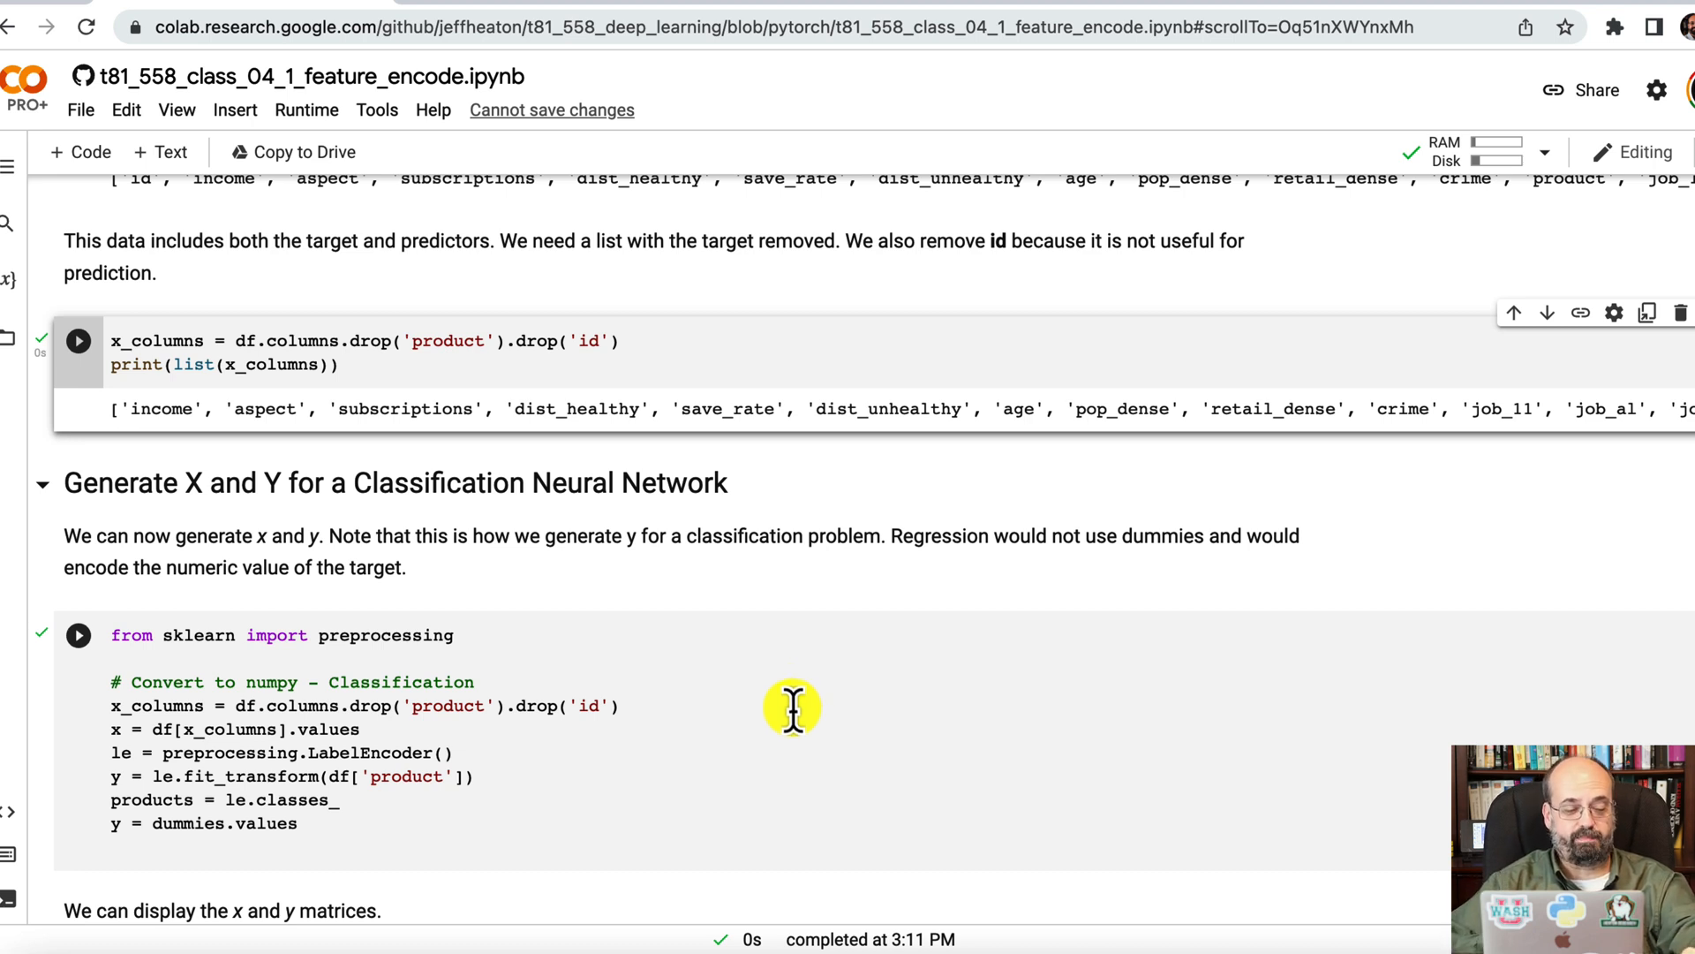
{"action": "mouse_move", "coordinate": [115, 752]}
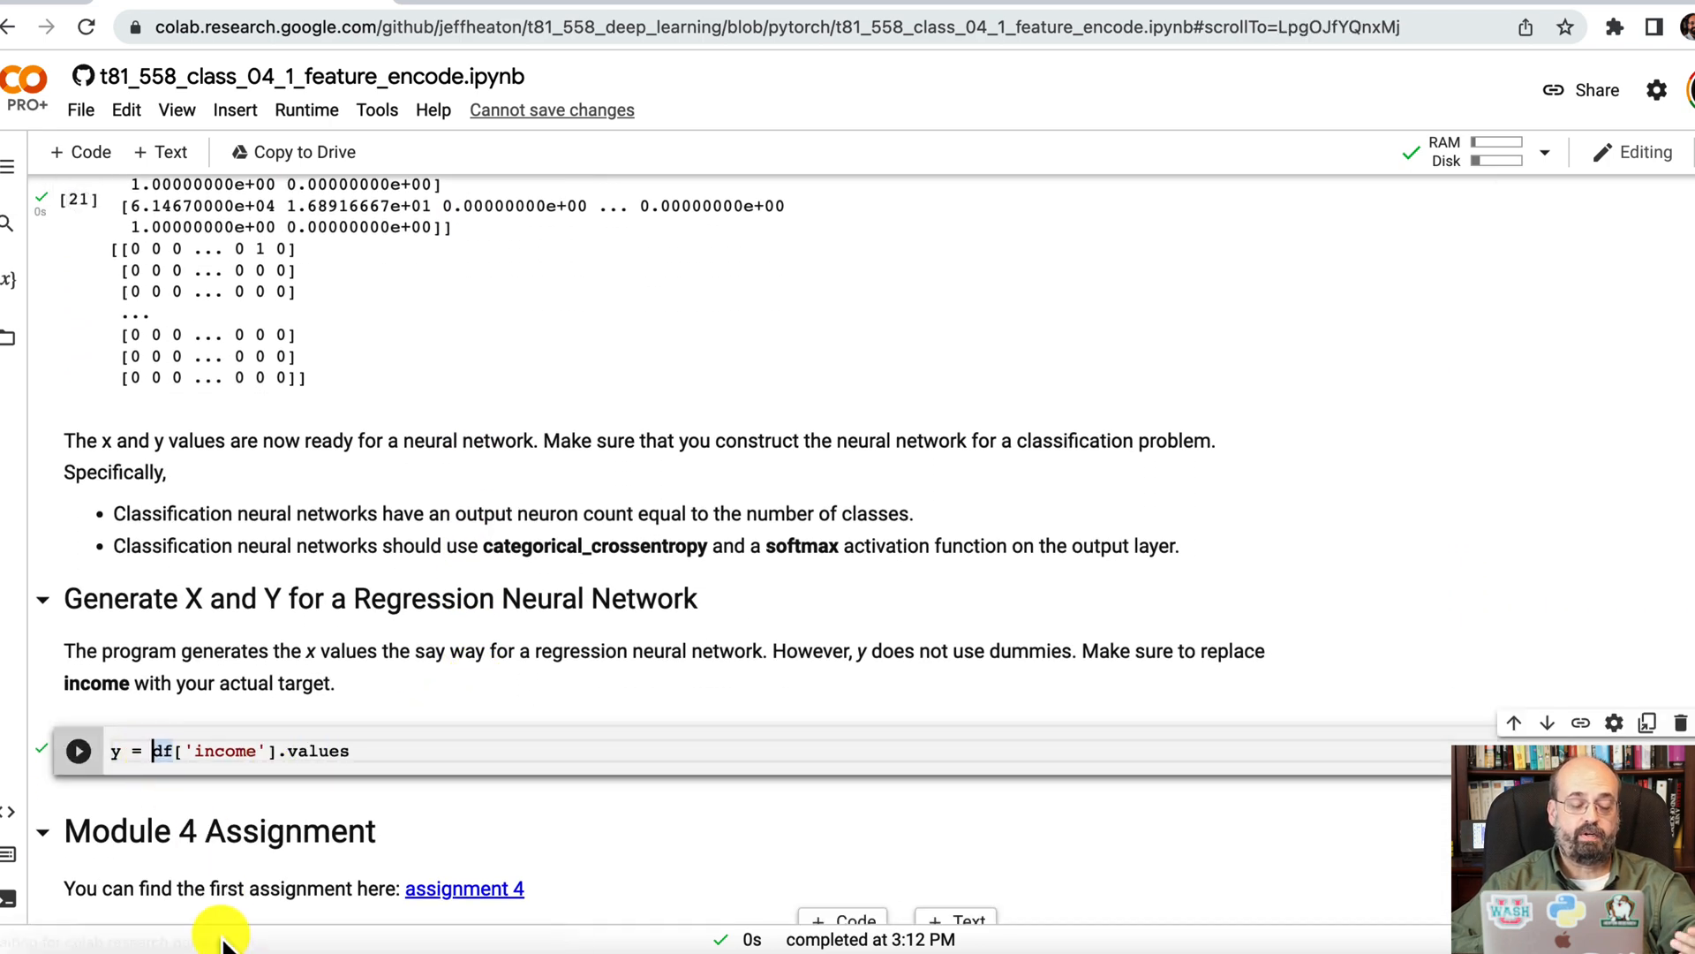
{"action": "mouse_move", "coordinate": [212, 805]}
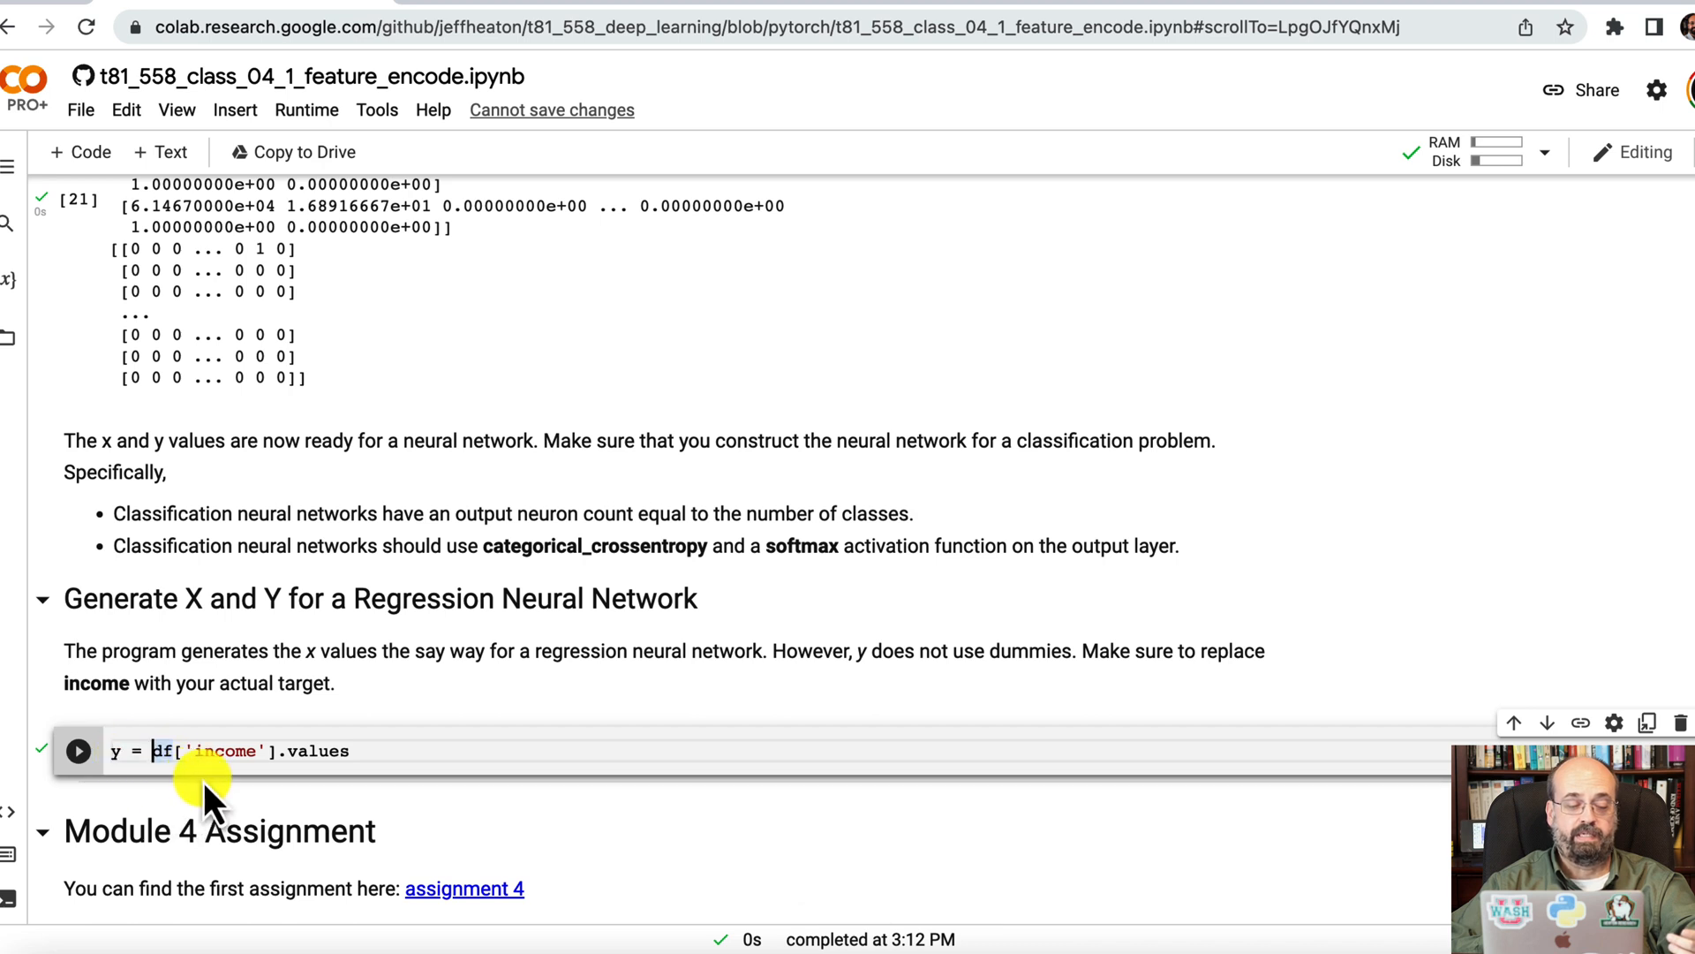